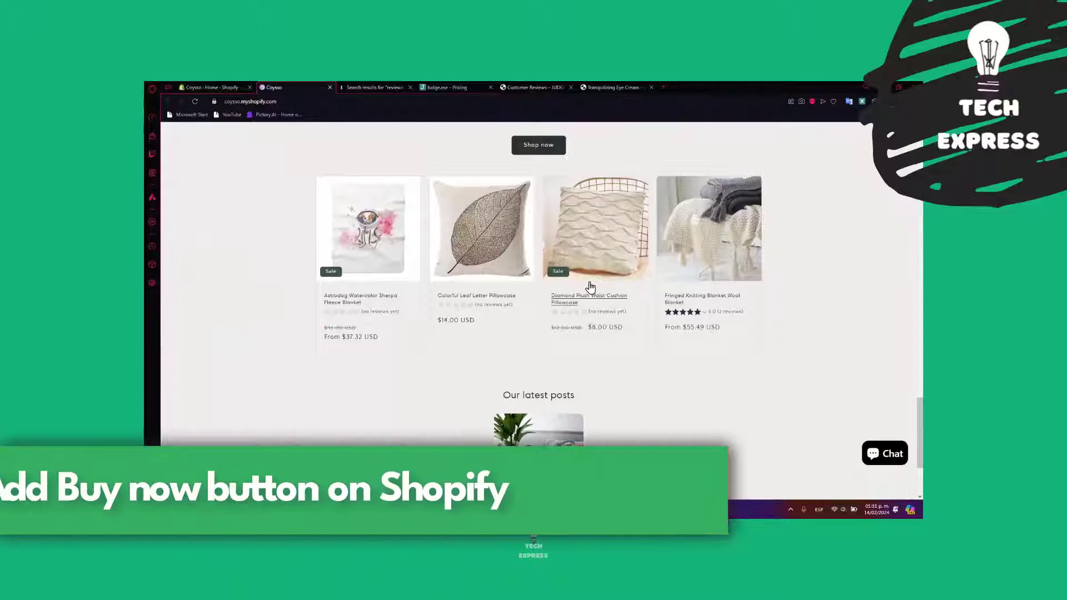
View the pillowcase product page, check the admin Orders page, and return to the product tab.
left_click(480, 229)
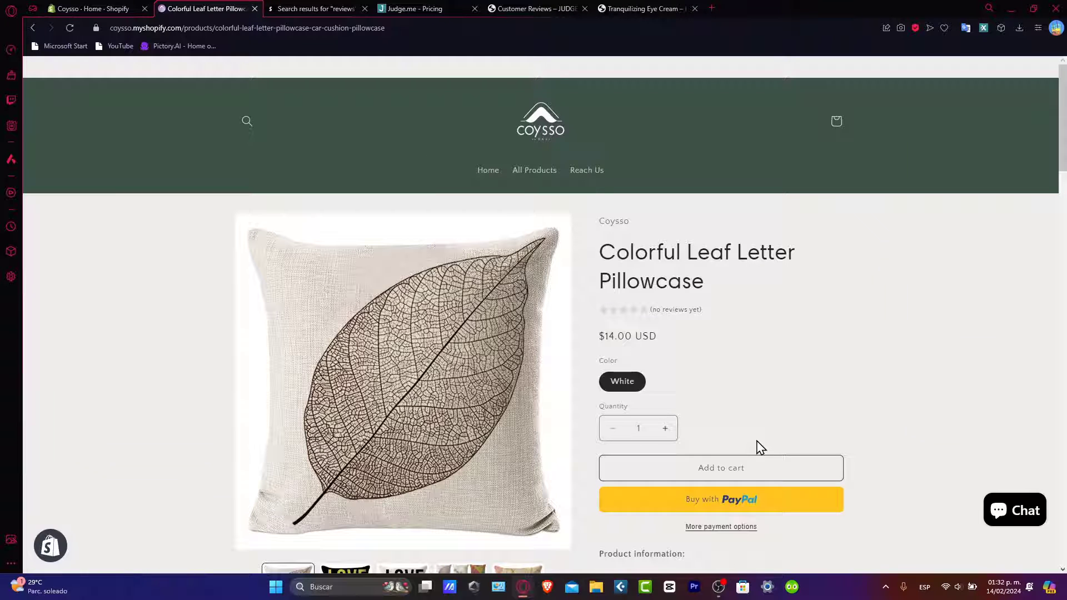
left_click(96, 8)
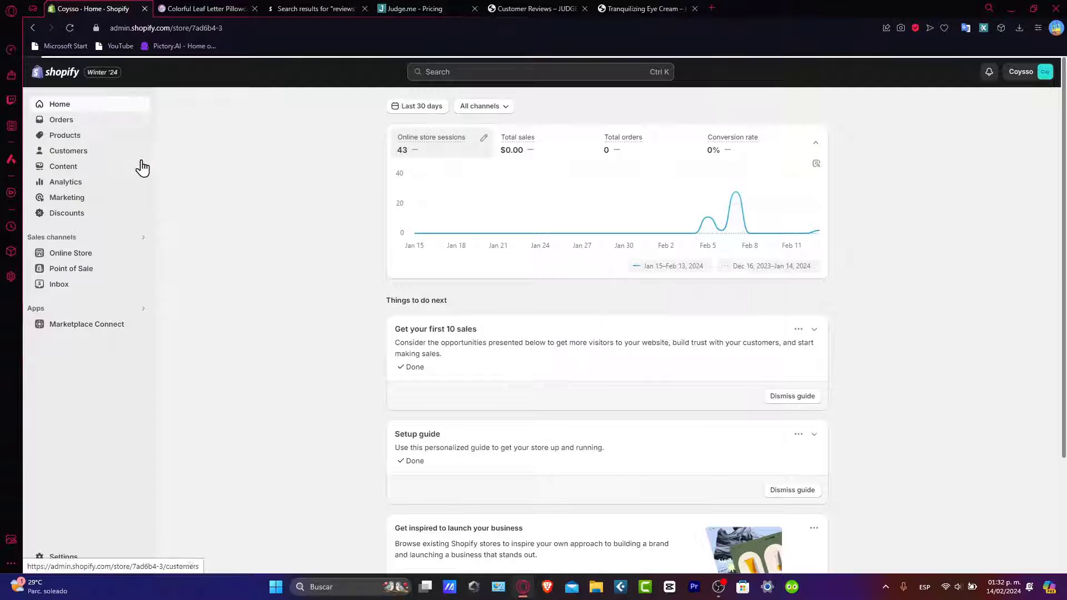
left_click(60, 119)
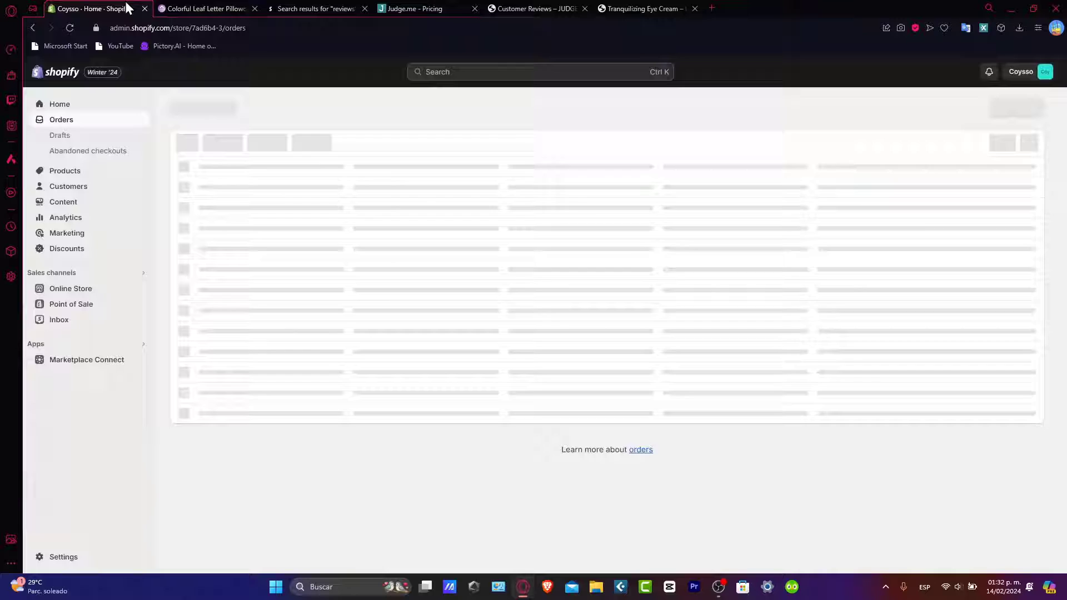
left_click(204, 7)
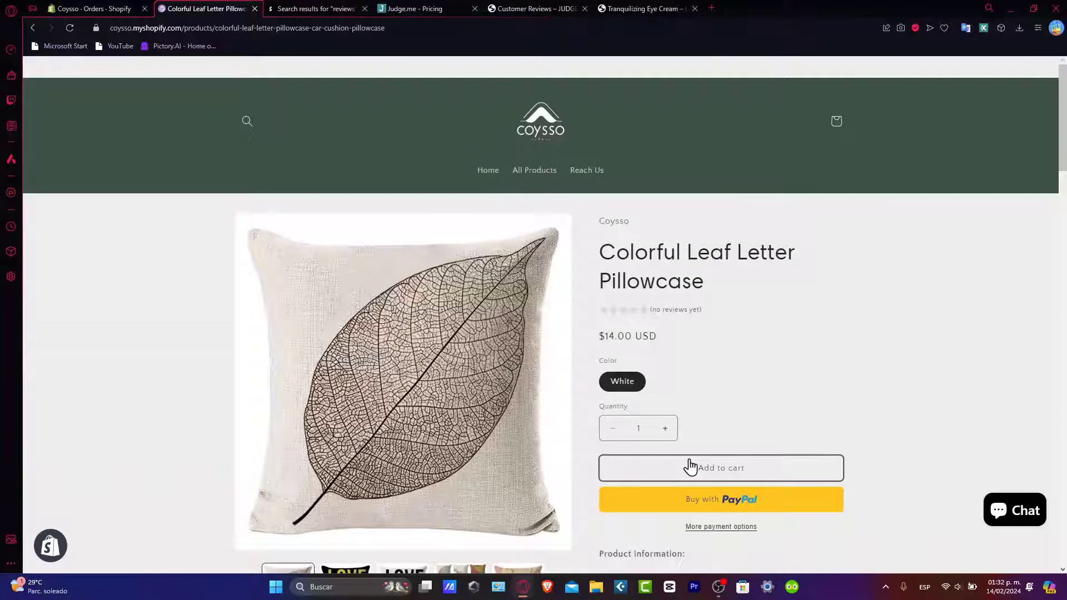
mouse_move(724, 322)
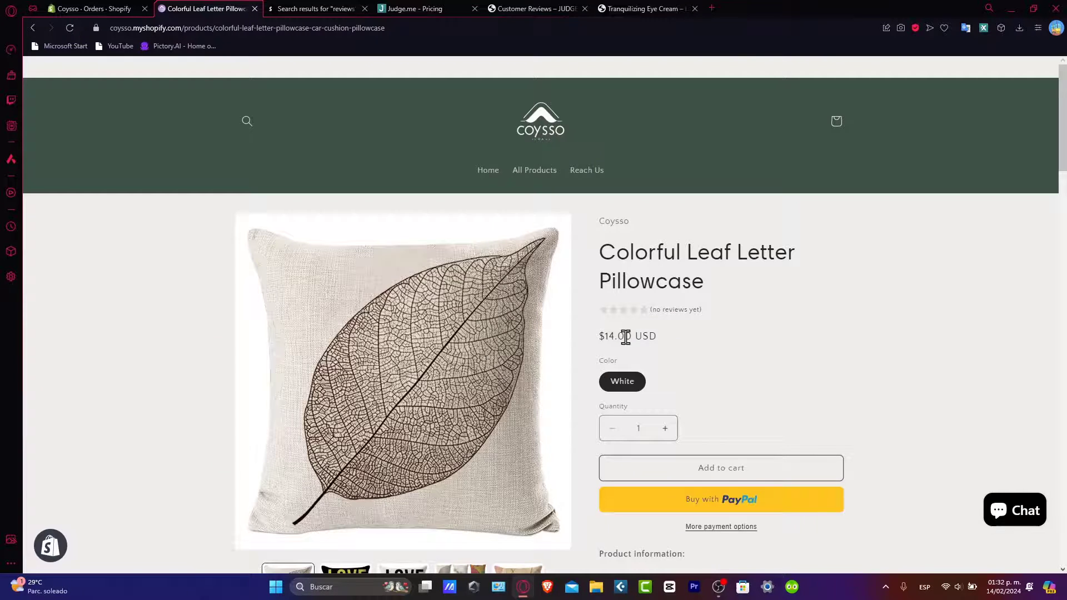
mouse_move(790, 470)
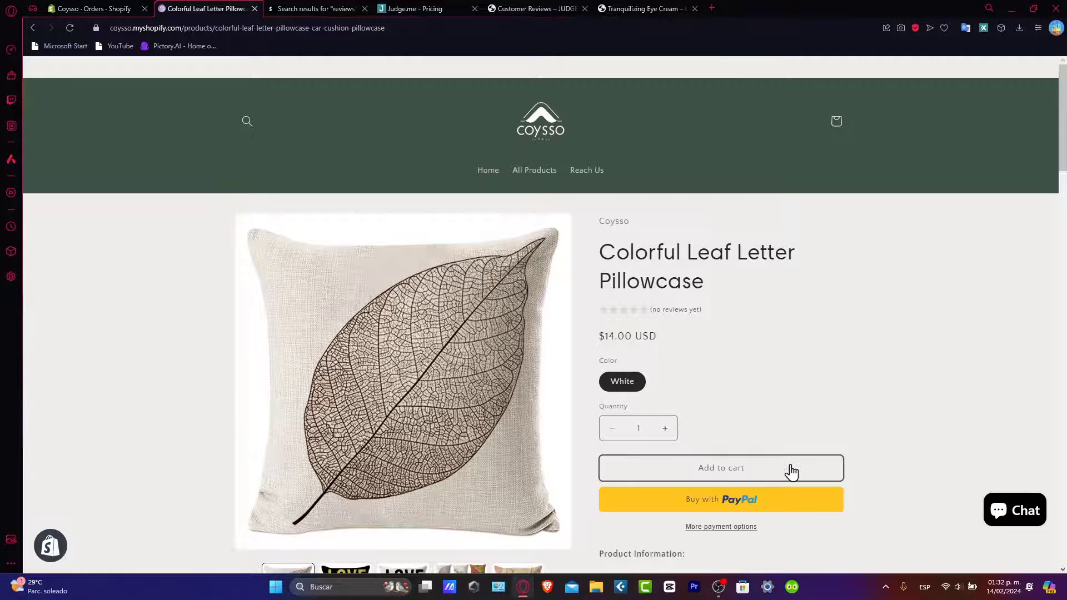
scroll("down", 3)
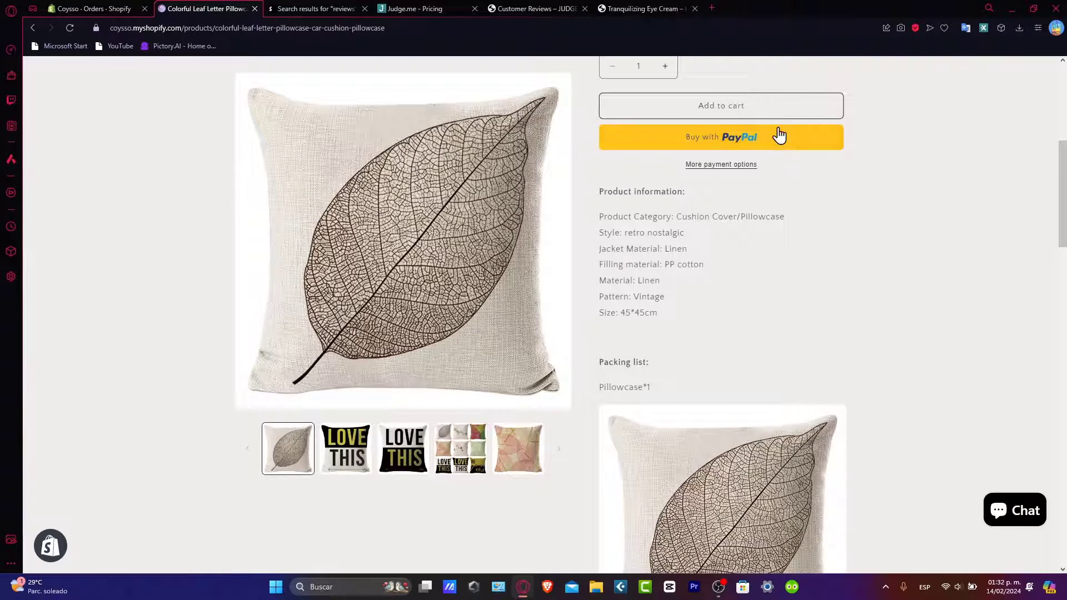
mouse_move(734, 181)
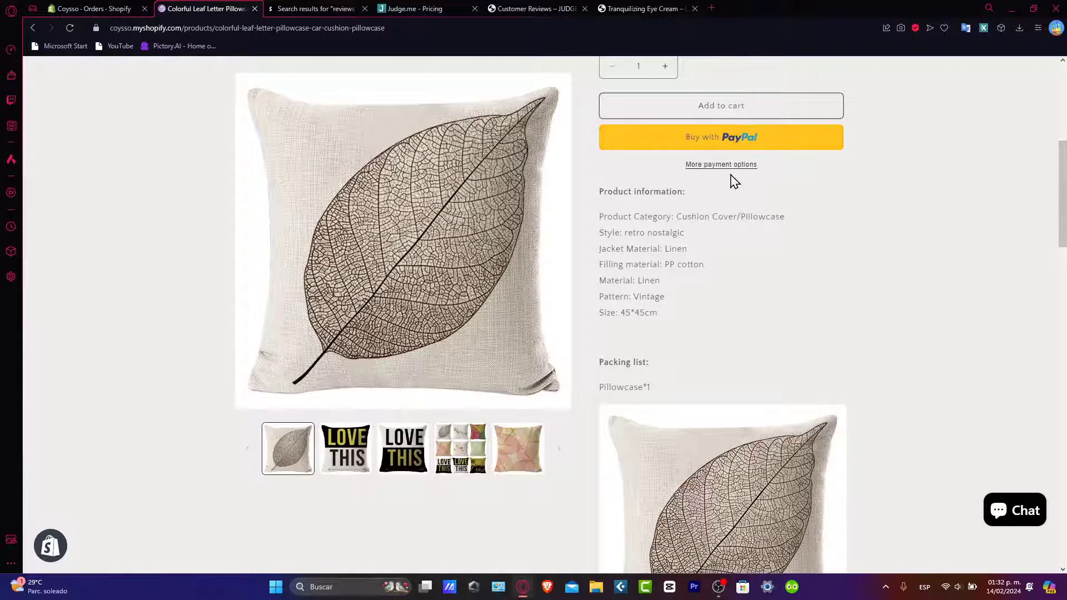
scroll("down", 3)
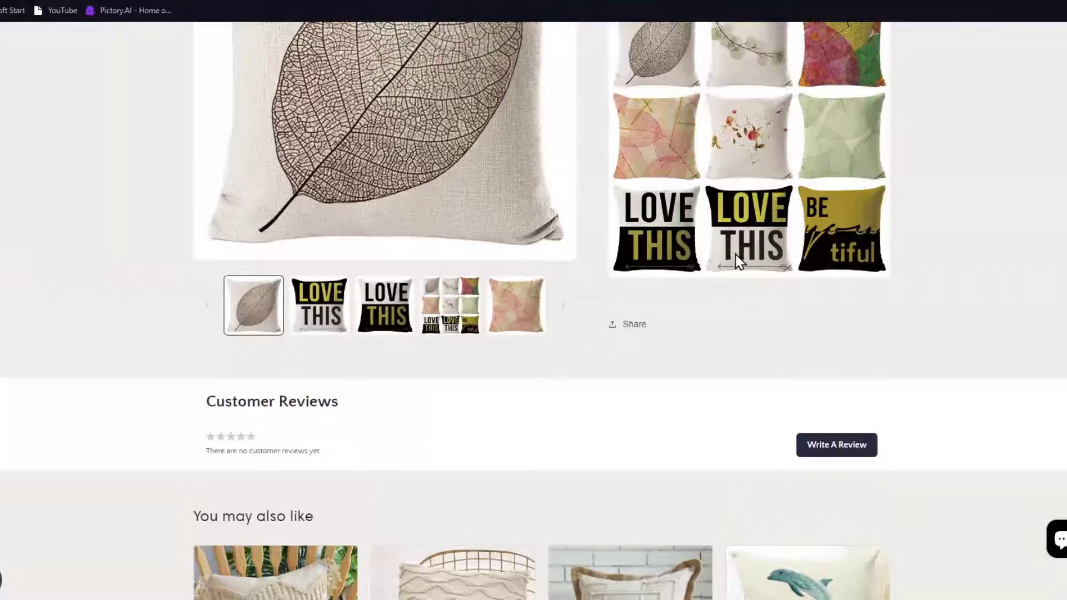
scroll("down", 3)
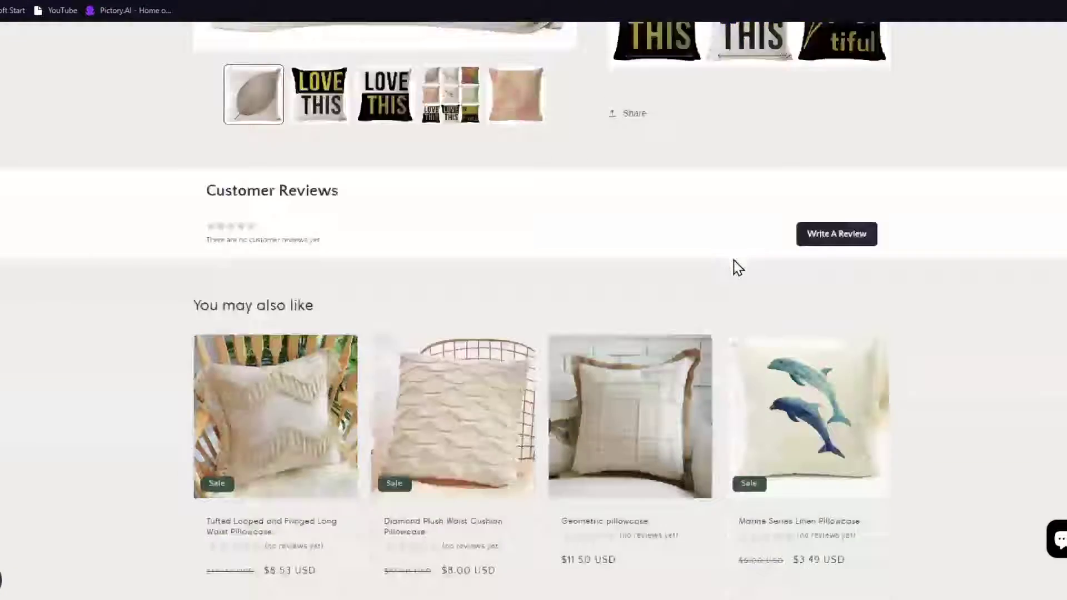
scroll("down", 3)
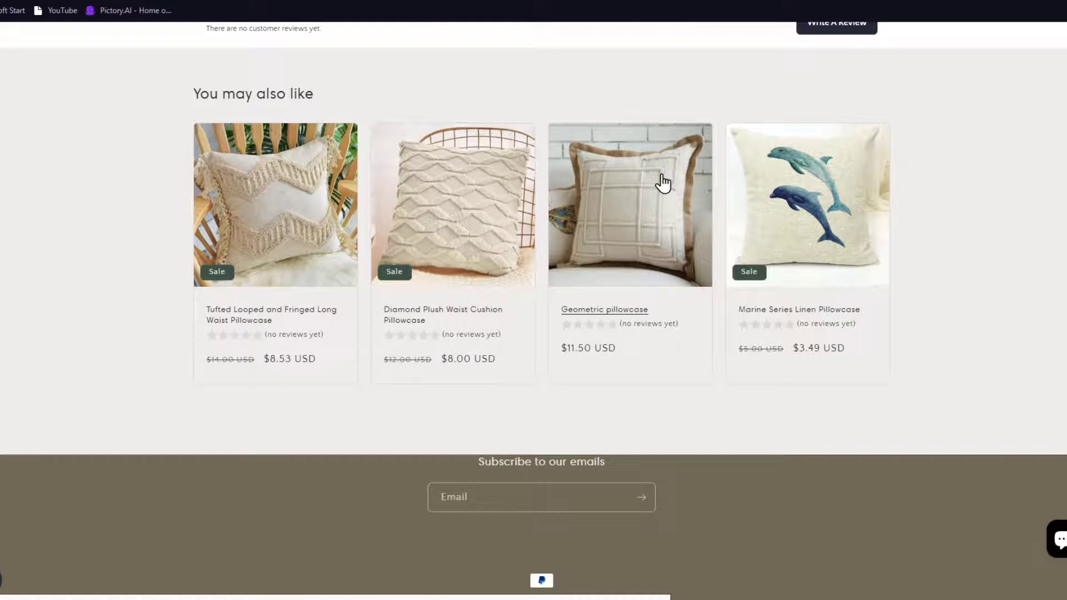
scroll("up", 3)
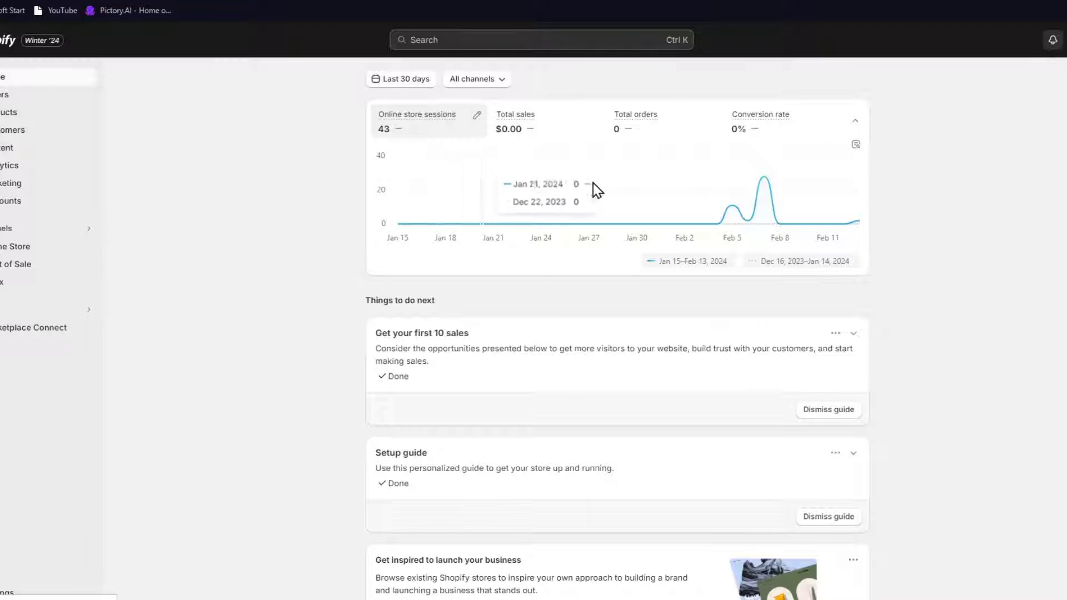
mouse_move(821, 338)
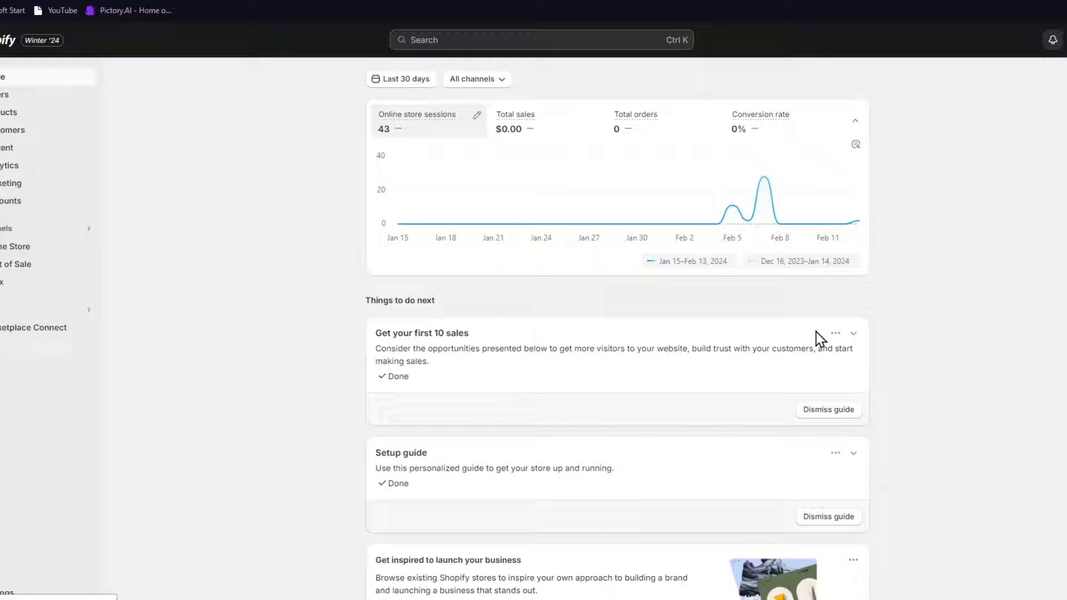
mouse_move(653, 300)
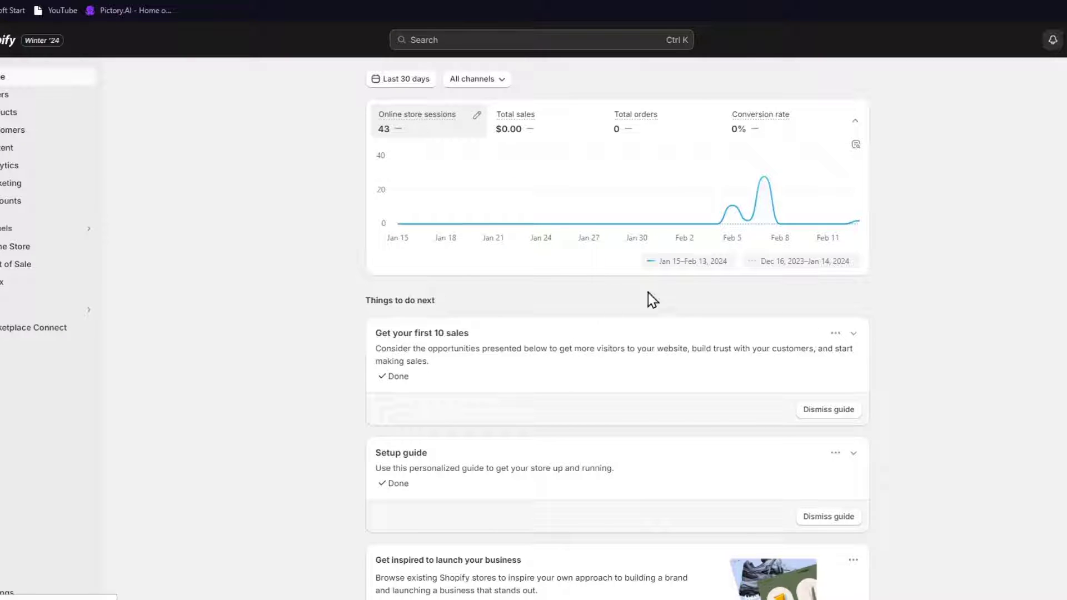
mouse_move(160, 162)
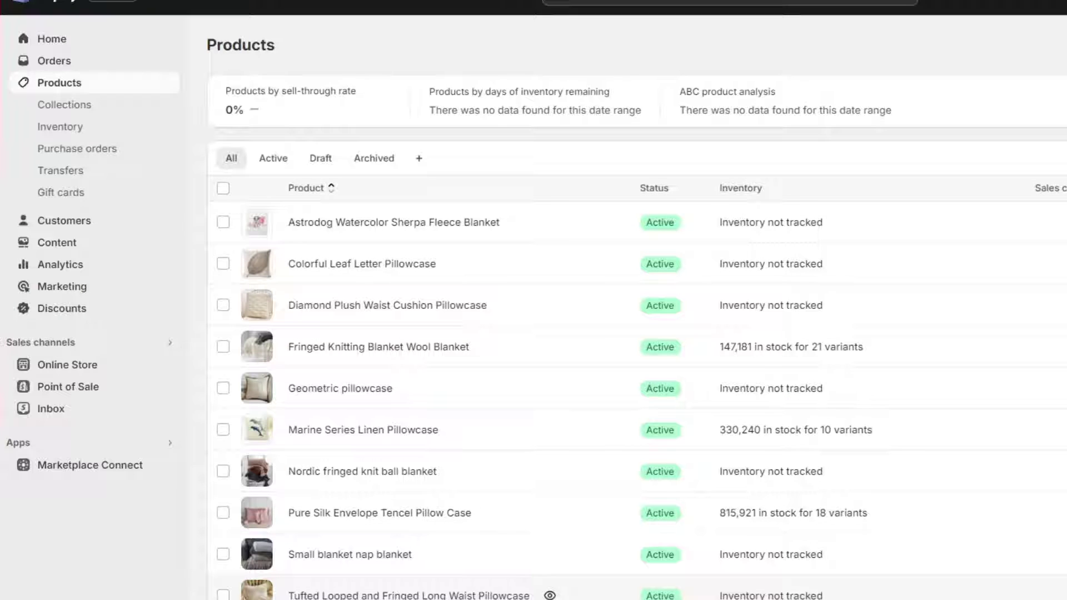
mouse_move(414, 360)
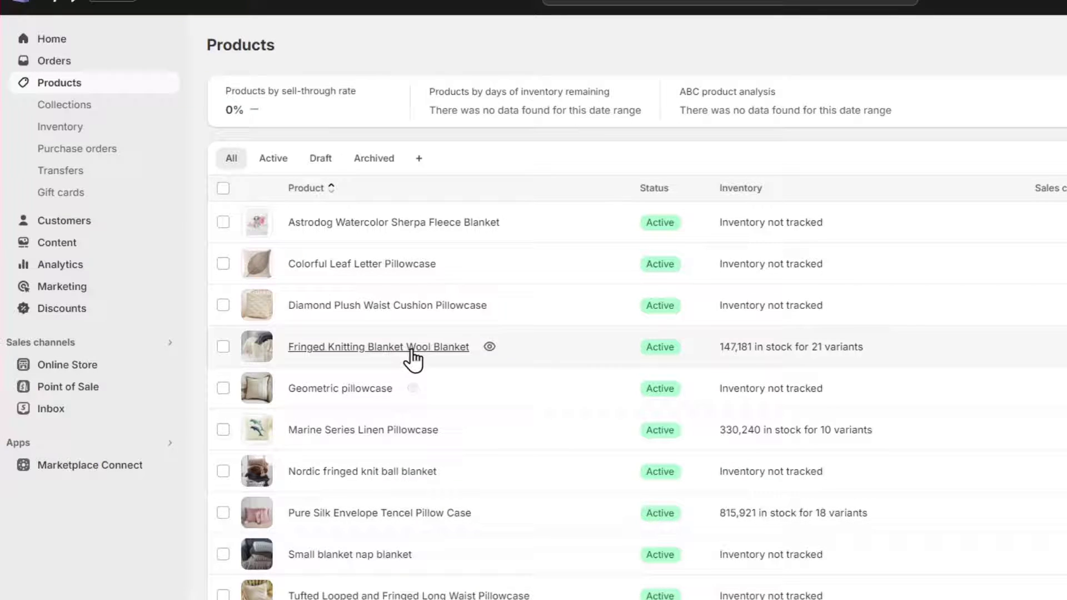
Review the blanket's admin page, scrolling through its media and color and size variants.
left_click(378, 347)
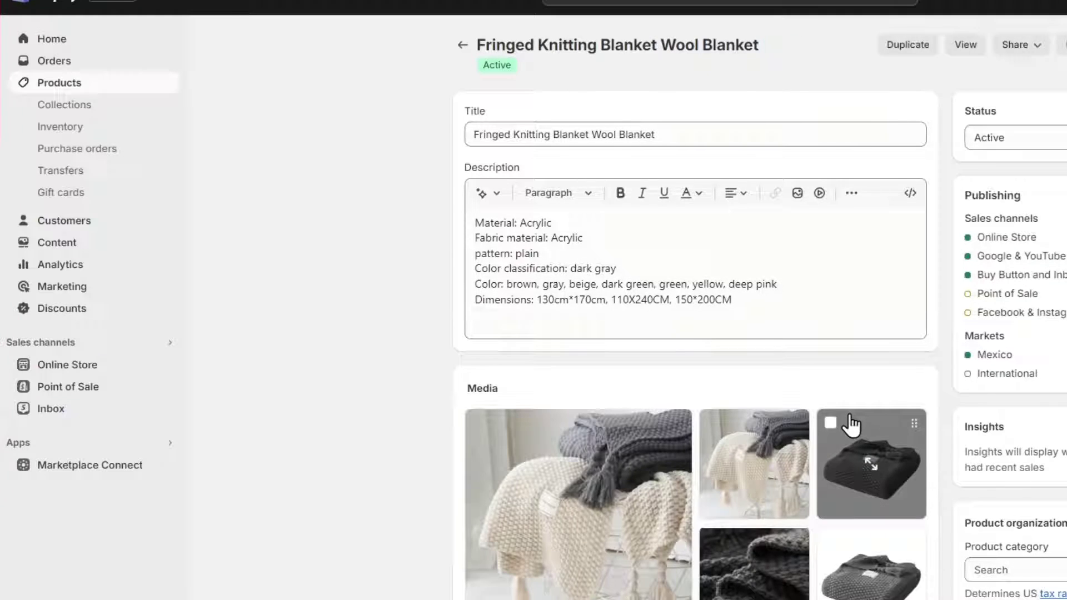
scroll("down", 3)
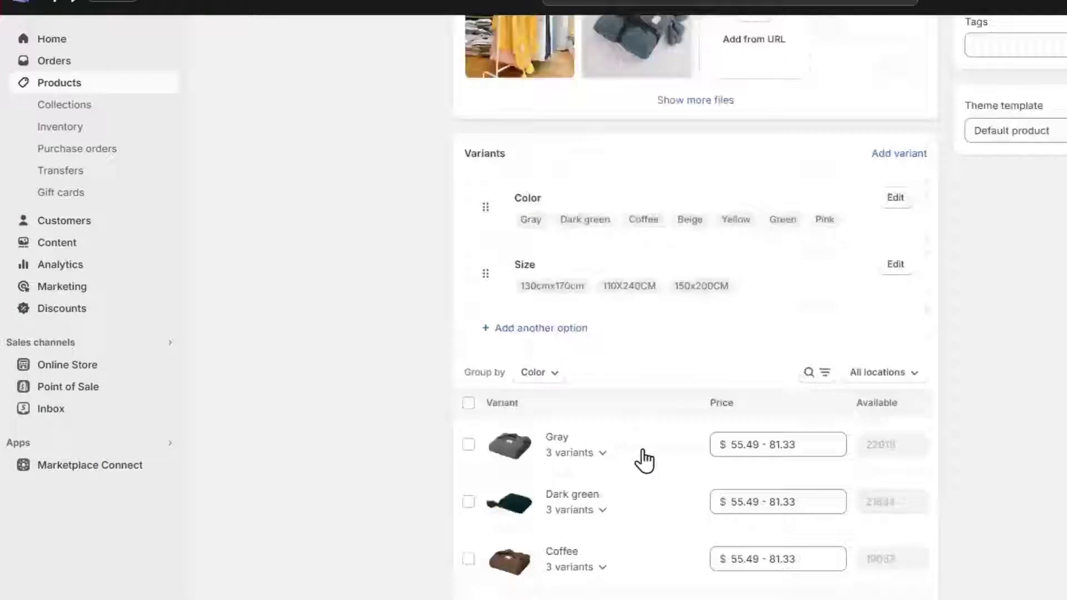
scroll("up", 3)
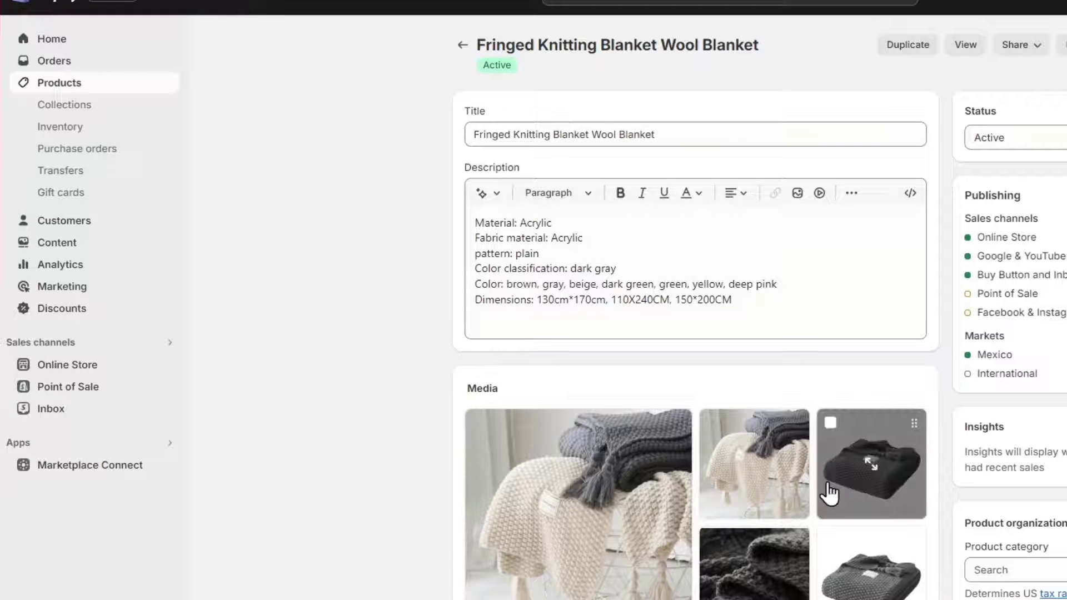
mouse_move(464, 389)
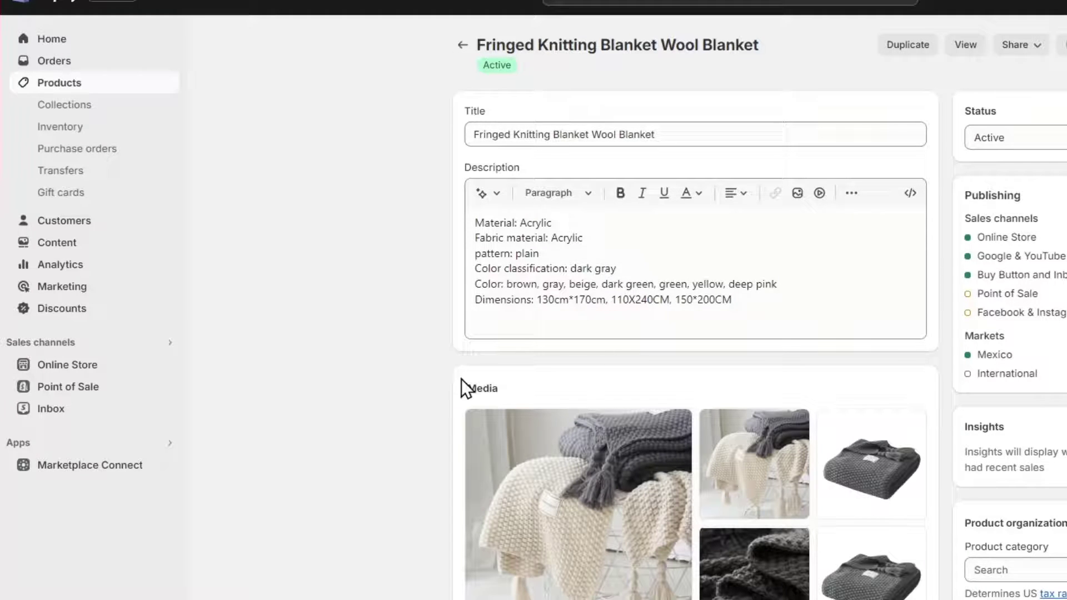
mouse_move(45, 451)
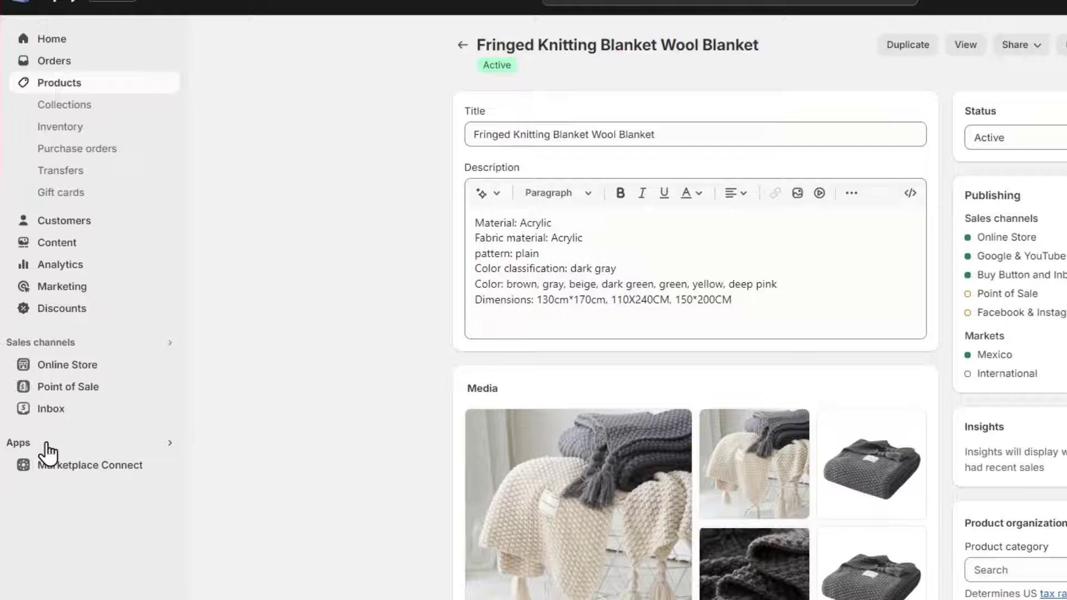
Search the installed apps for 'buy' and launch the Buy Button sales channel.
left_click(90, 465)
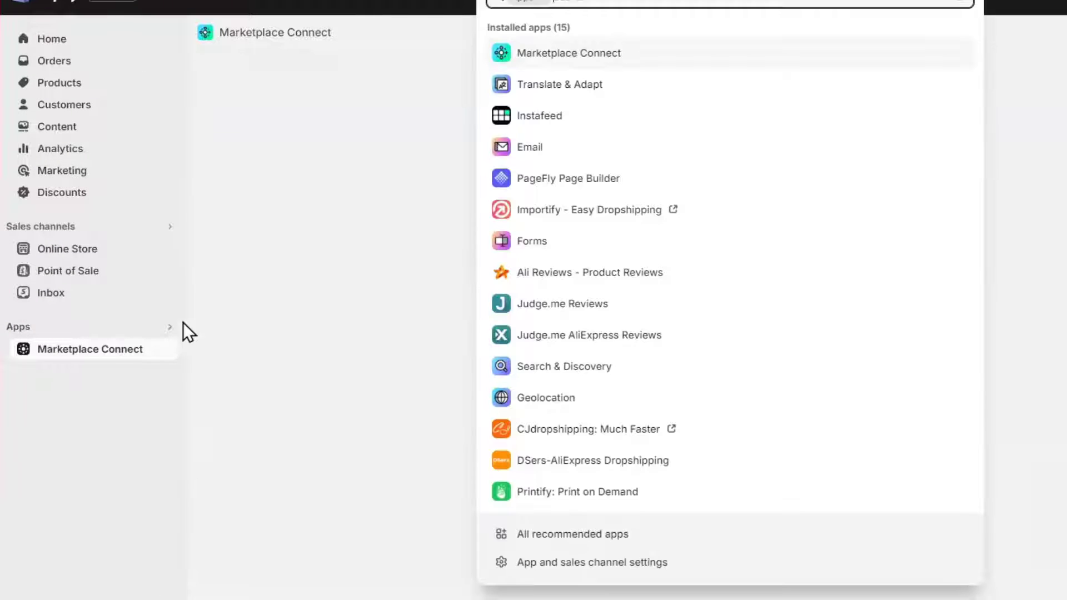
left_click(90, 348)
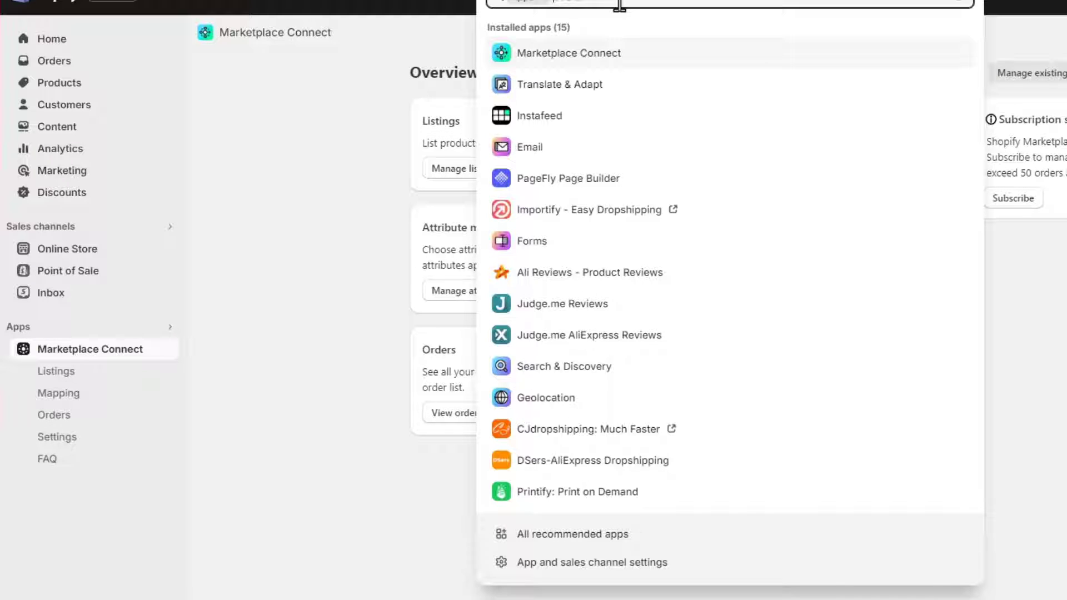
type("buy")
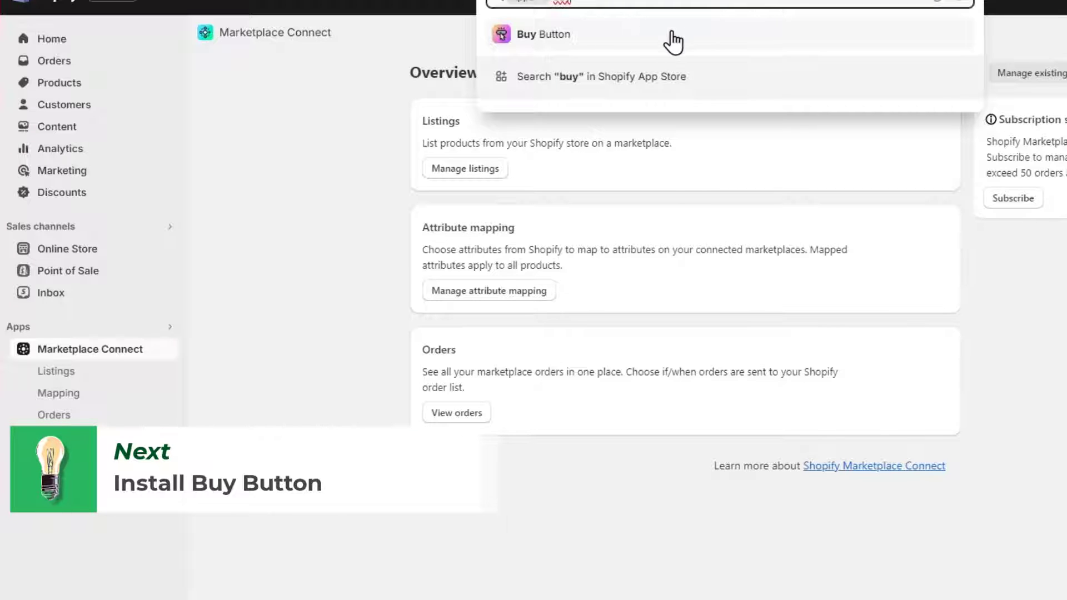
left_click(542, 34)
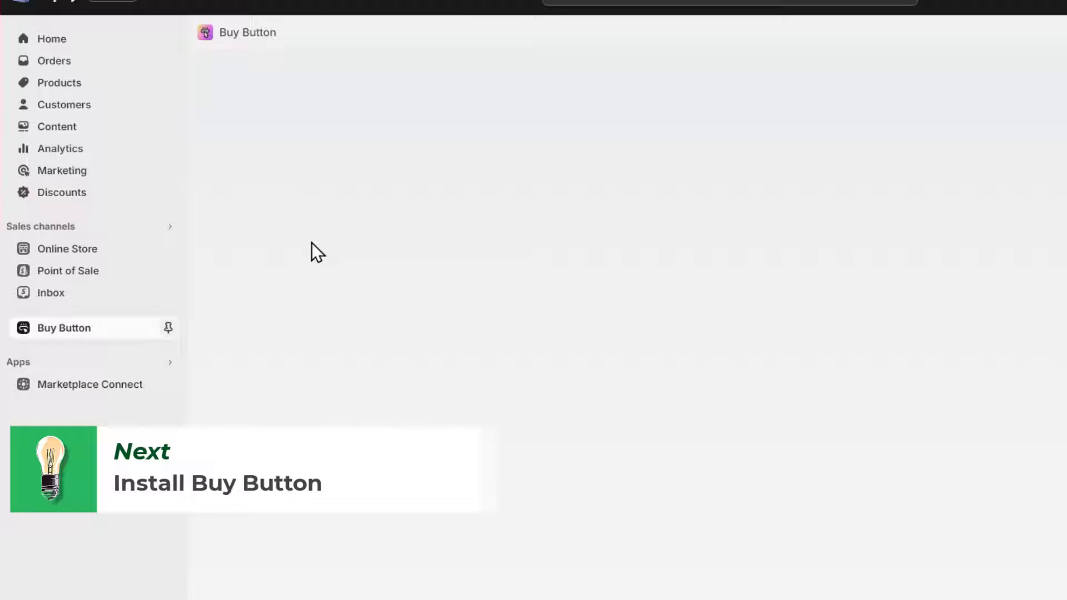
Review the Buy Button start page with its Create a Buy Button option.
left_click(65, 327)
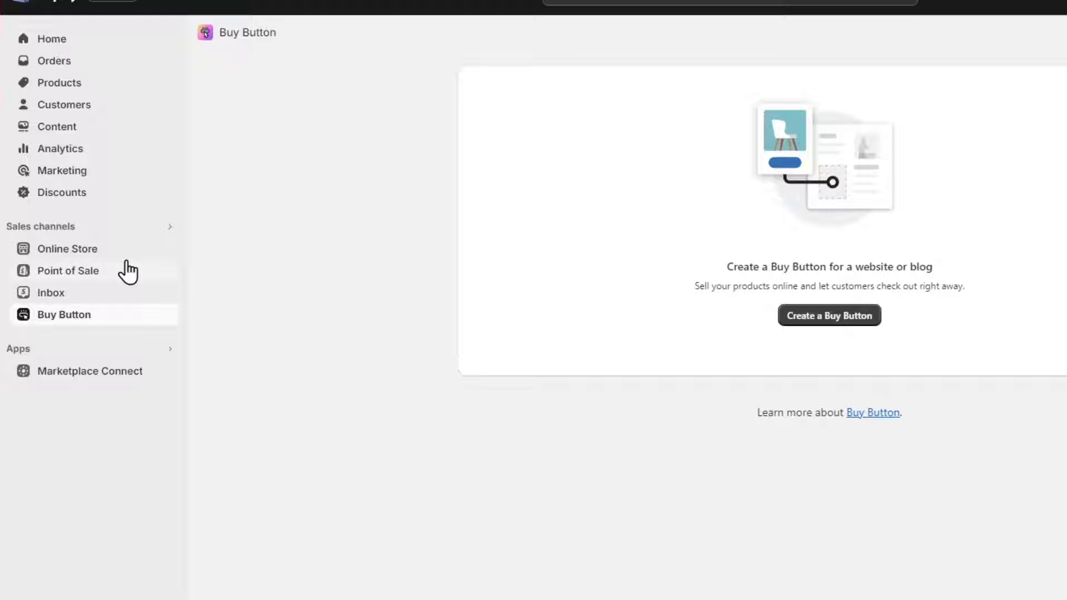
mouse_move(717, 302)
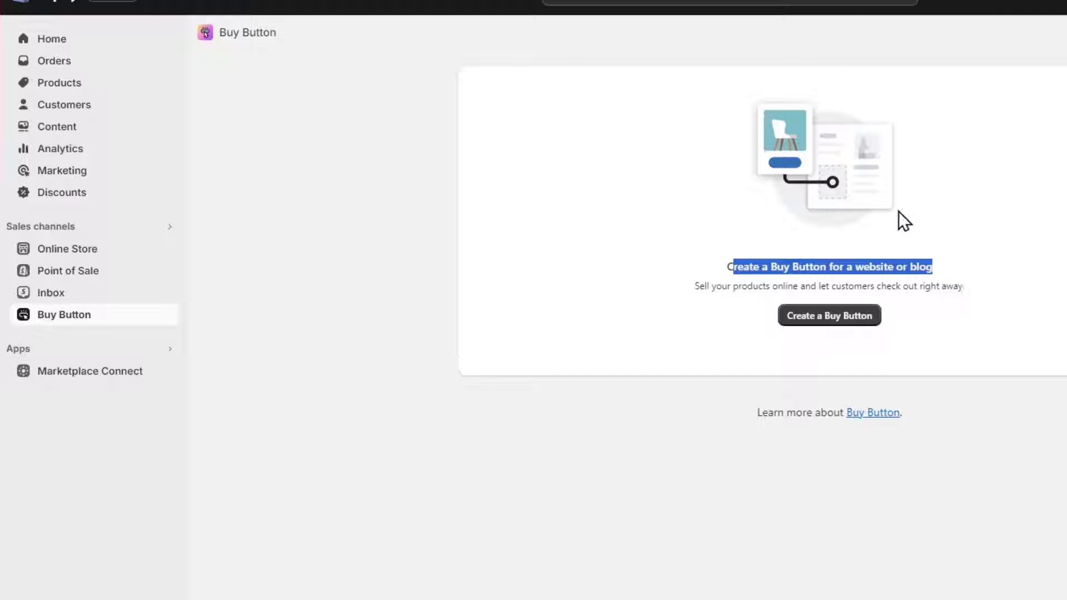
mouse_move(926, 304)
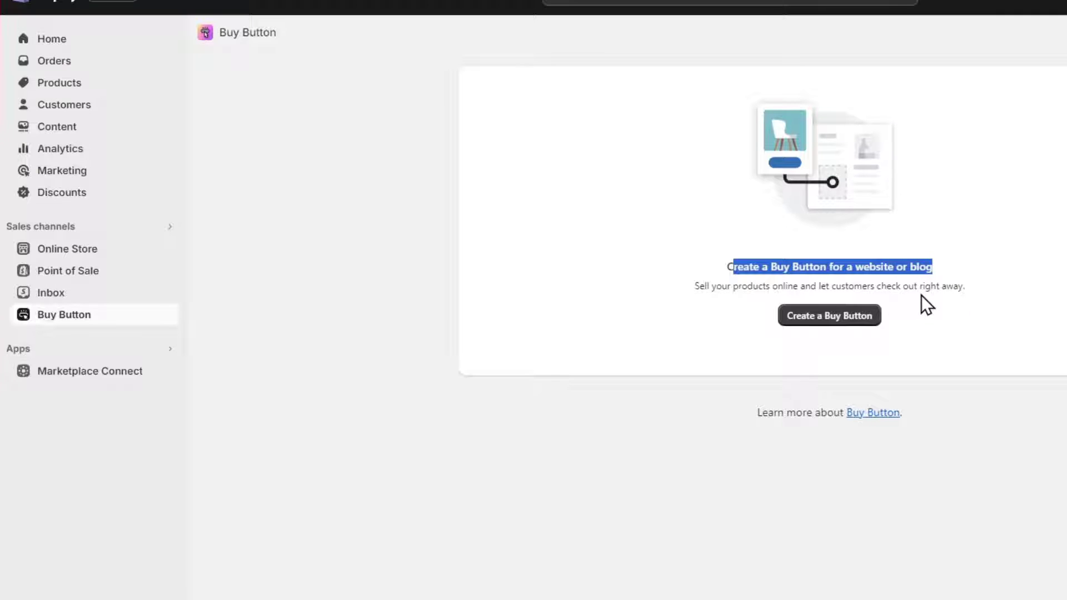
mouse_move(965, 290)
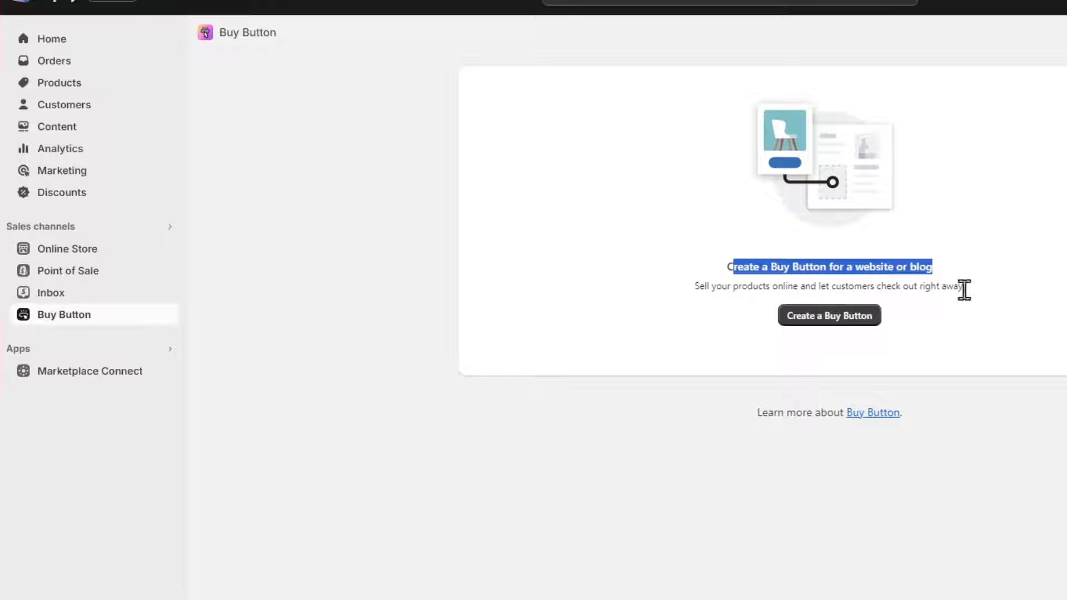
left_click(880, 267)
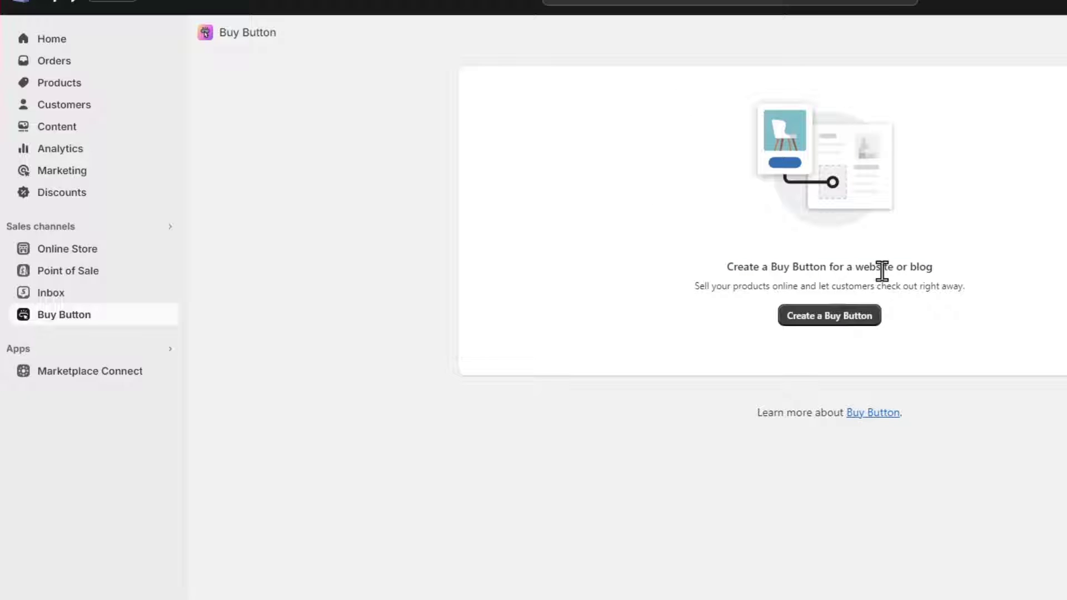
right_click(873, 326)
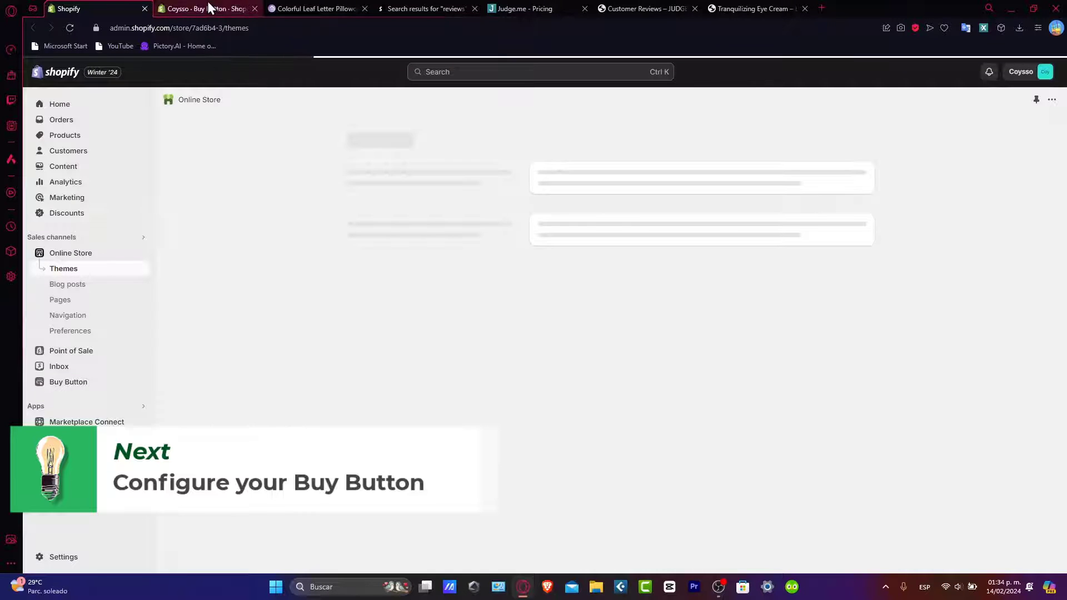
Start customizing the live Craft theme from the Themes page.
left_click(68, 381)
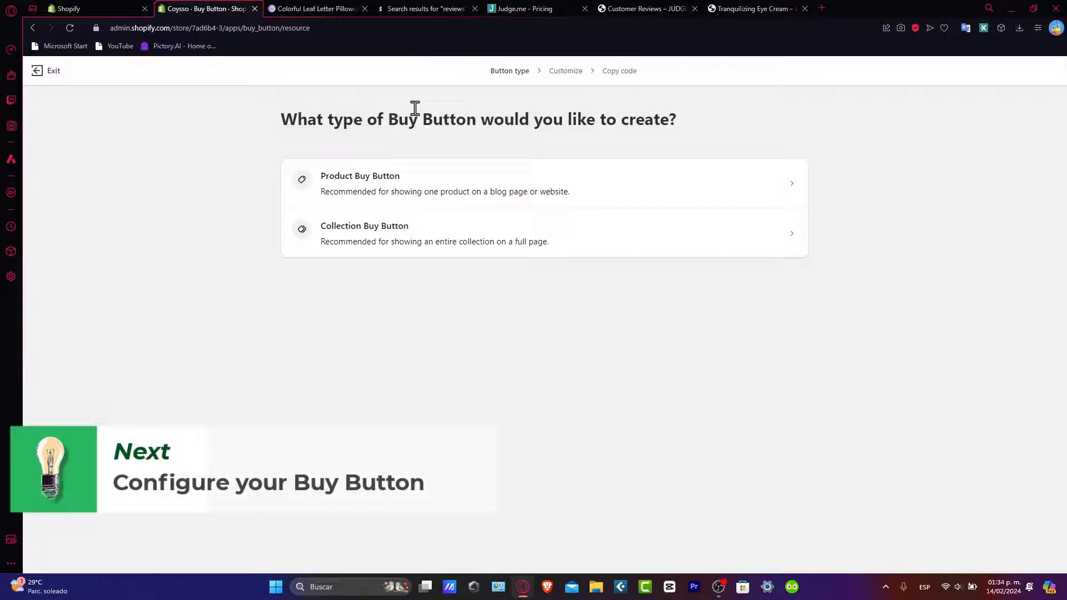
left_click(64, 8)
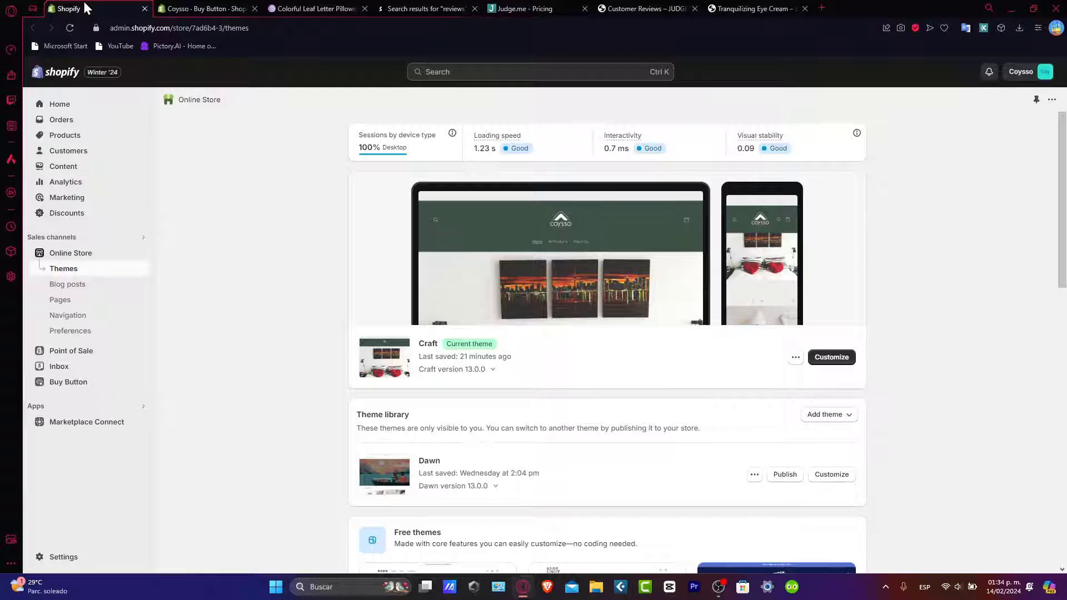
left_click(832, 357)
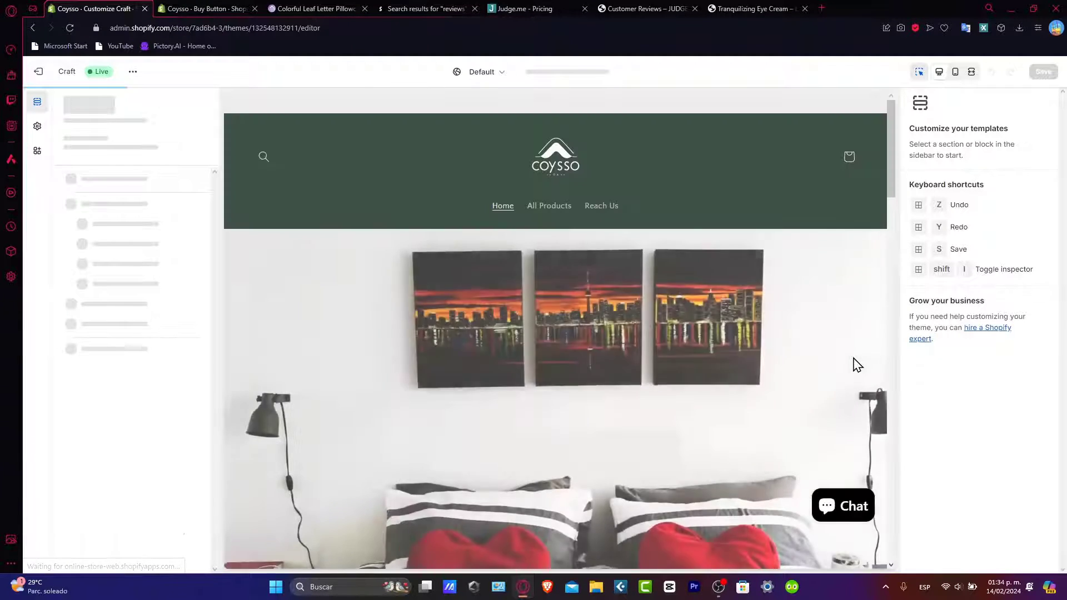
left_click(205, 7)
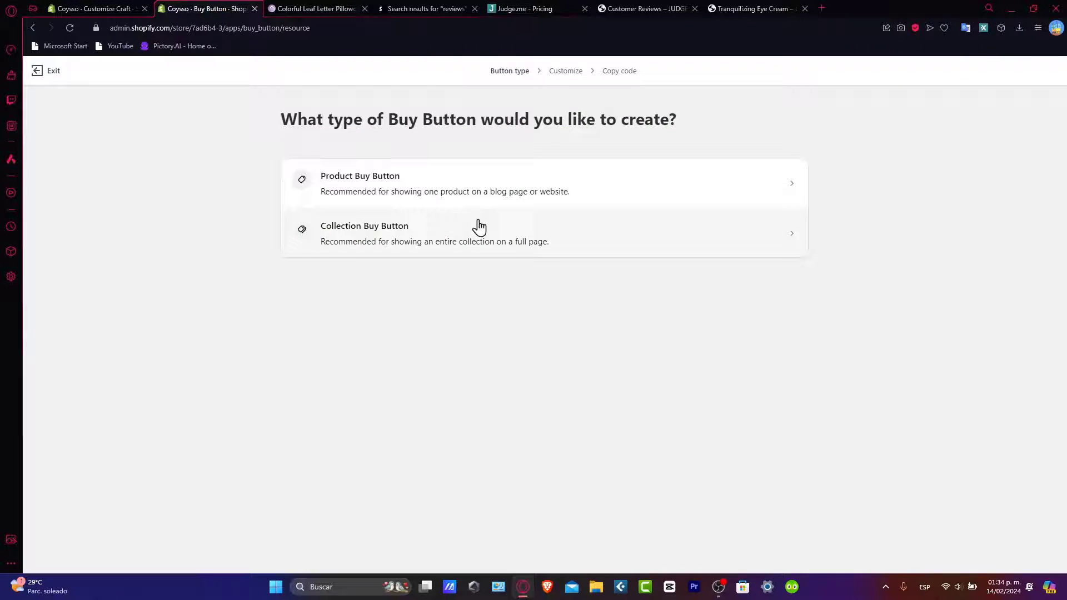
left_click(89, 7)
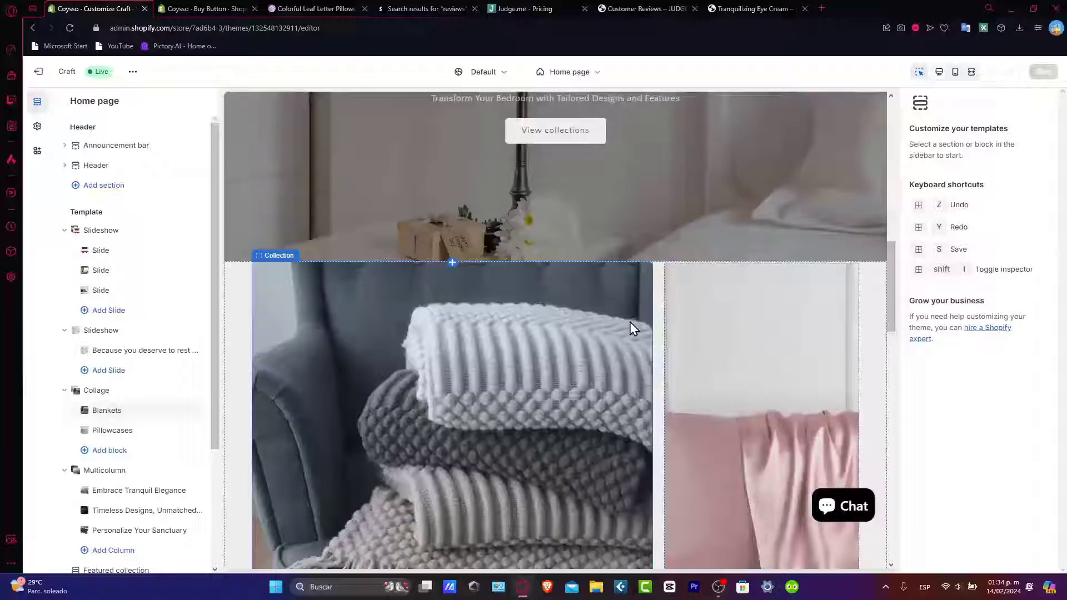
Go to the Fringed Knitting Blanket Wool Blanket from the home page's featured collection.
scroll("down", 3)
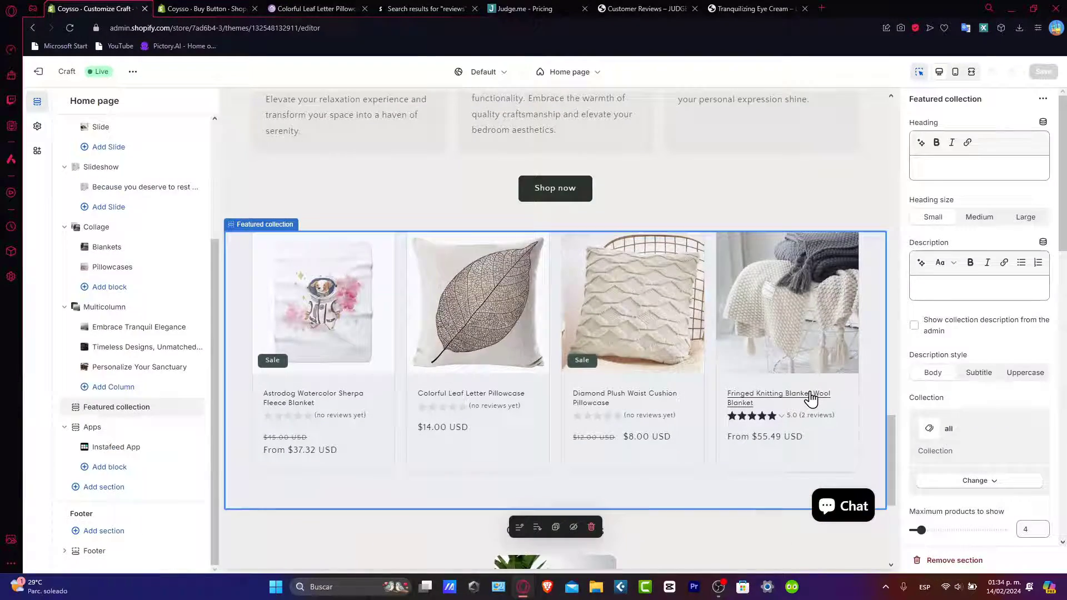
left_click(778, 398)
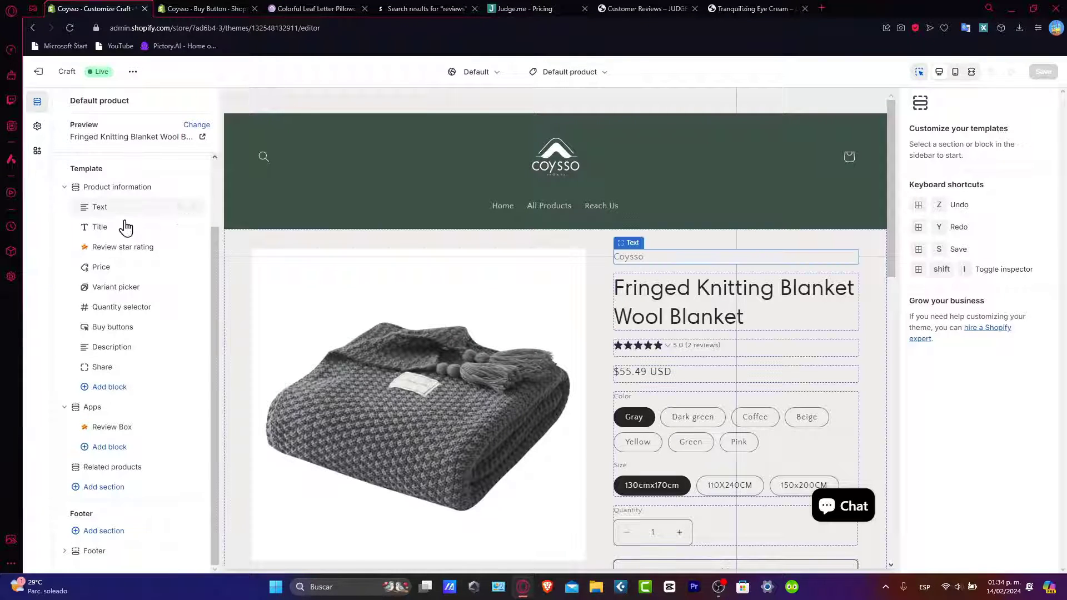
Scroll the product template down and show the add-section list above Customer Reviews.
left_click(99, 227)
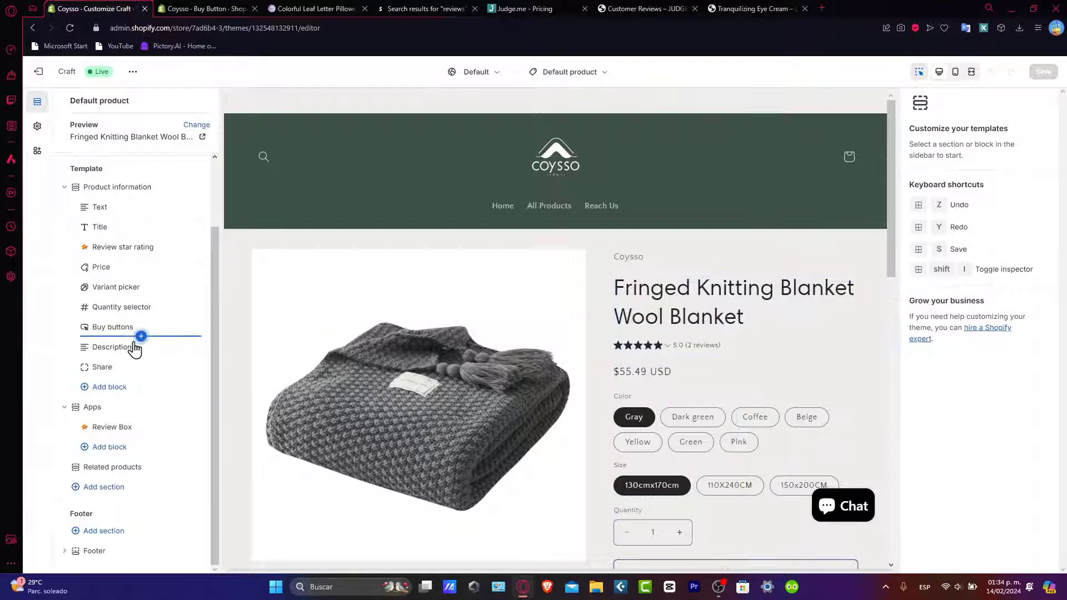
scroll("down", 3)
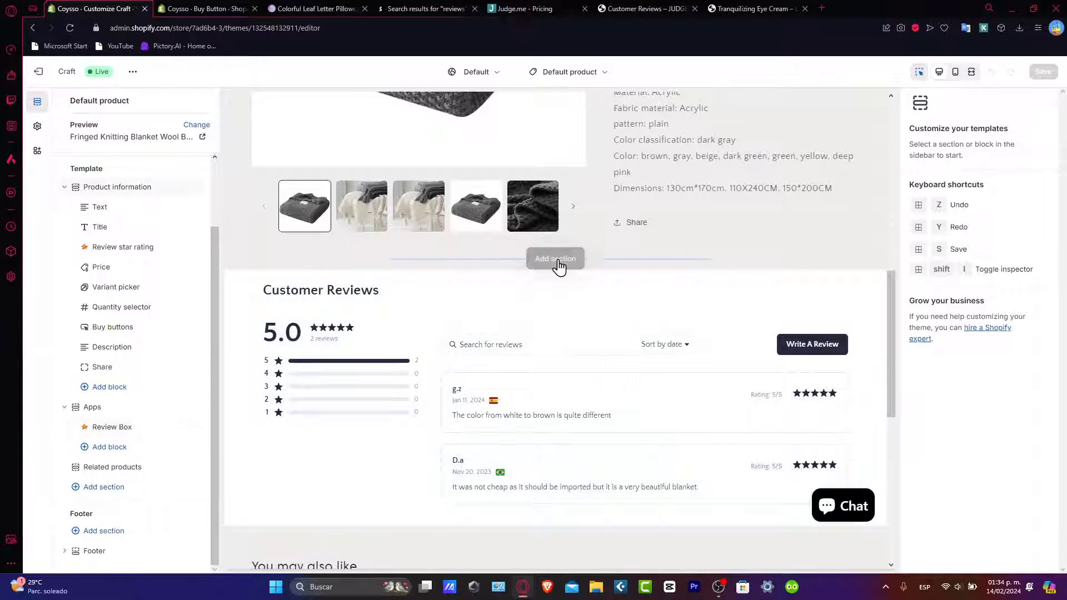
left_click(554, 259)
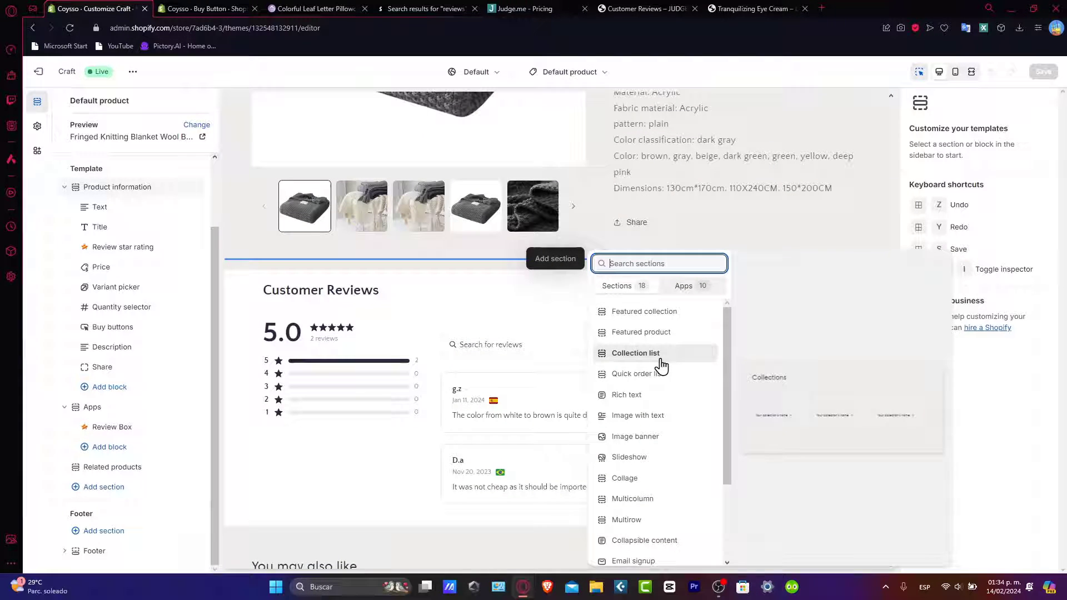
mouse_move(639, 436)
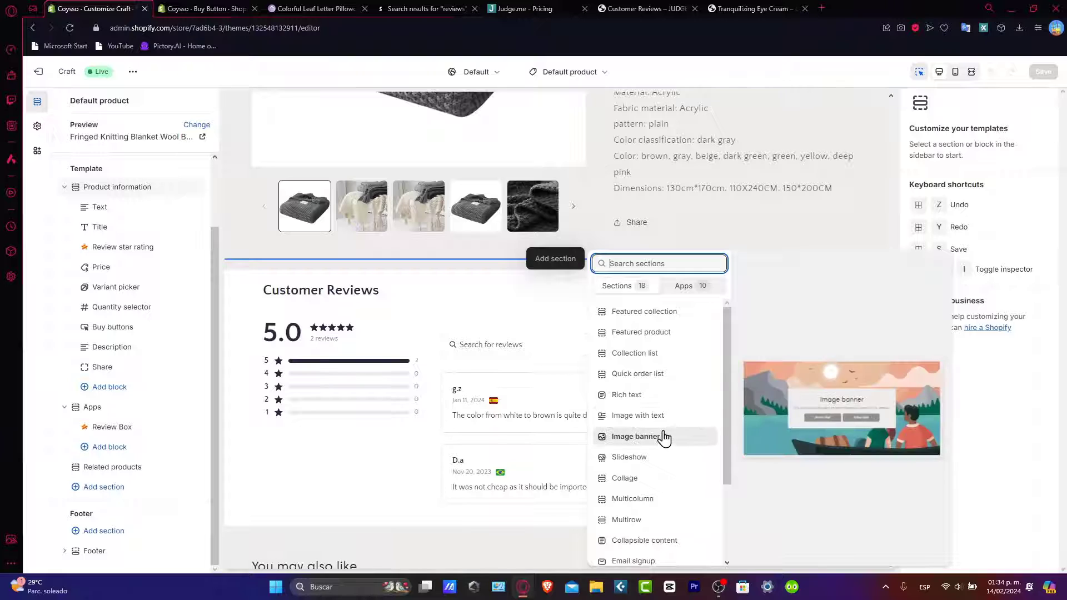
mouse_move(633, 498)
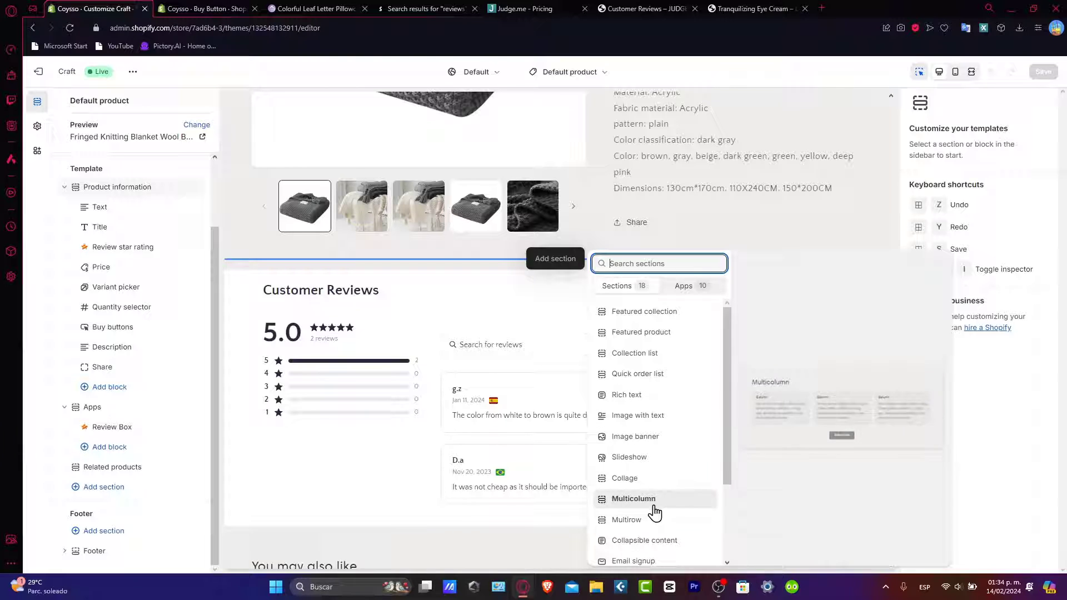
Insert a Multirow section above Customer Reviews and extend it to four rows.
left_click(626, 519)
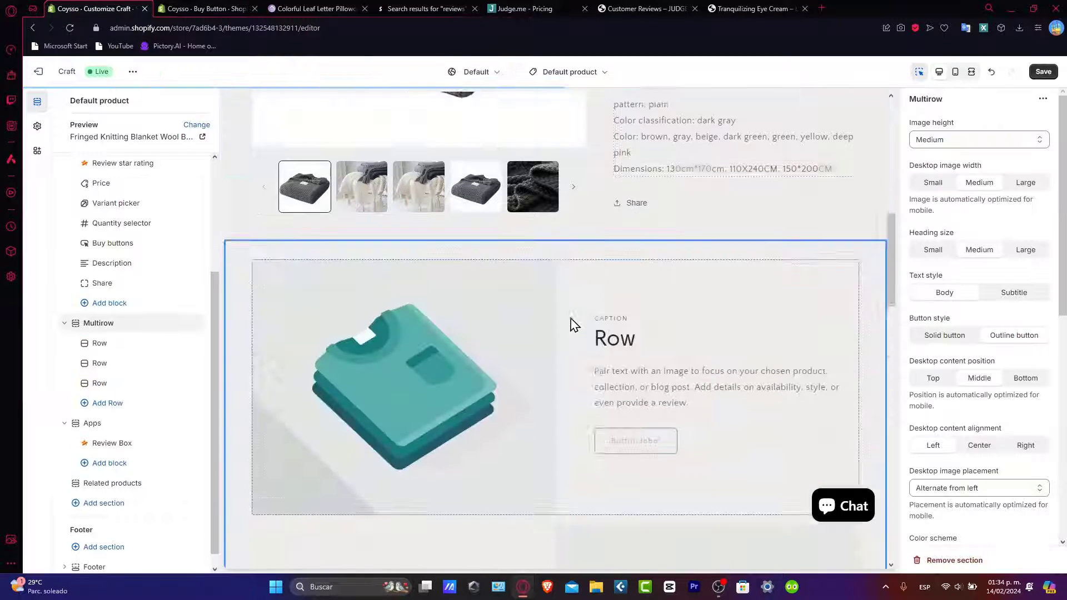
scroll("down", 3)
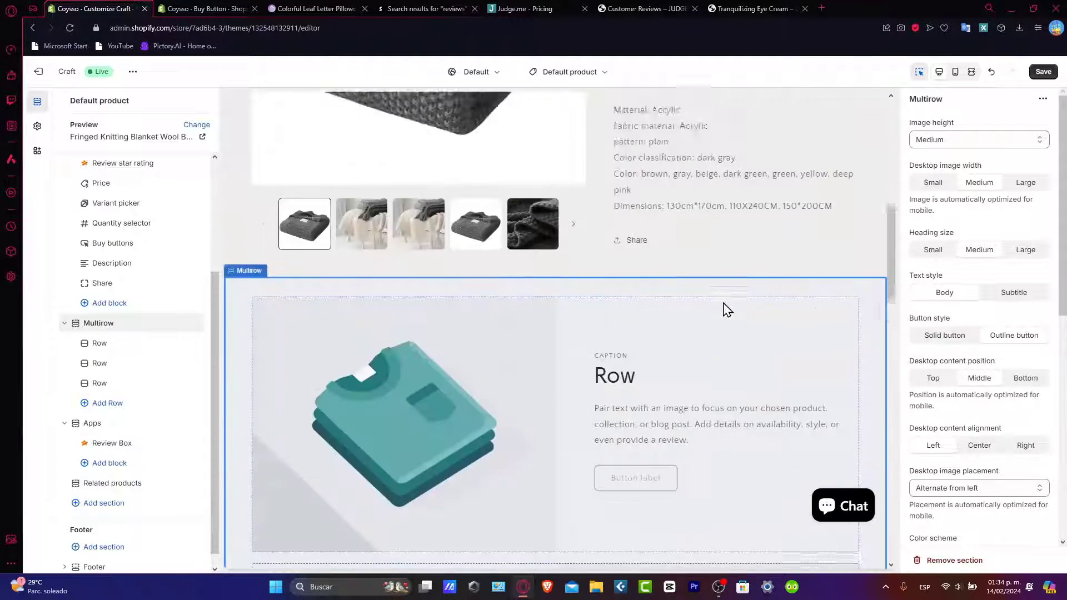
left_click(99, 362)
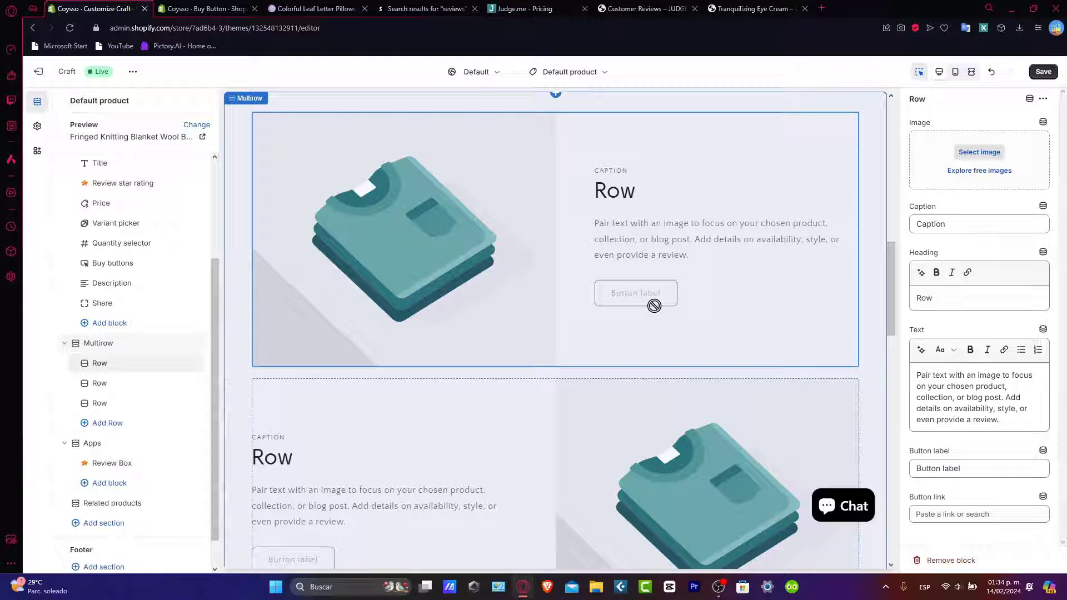
scroll("down", 3)
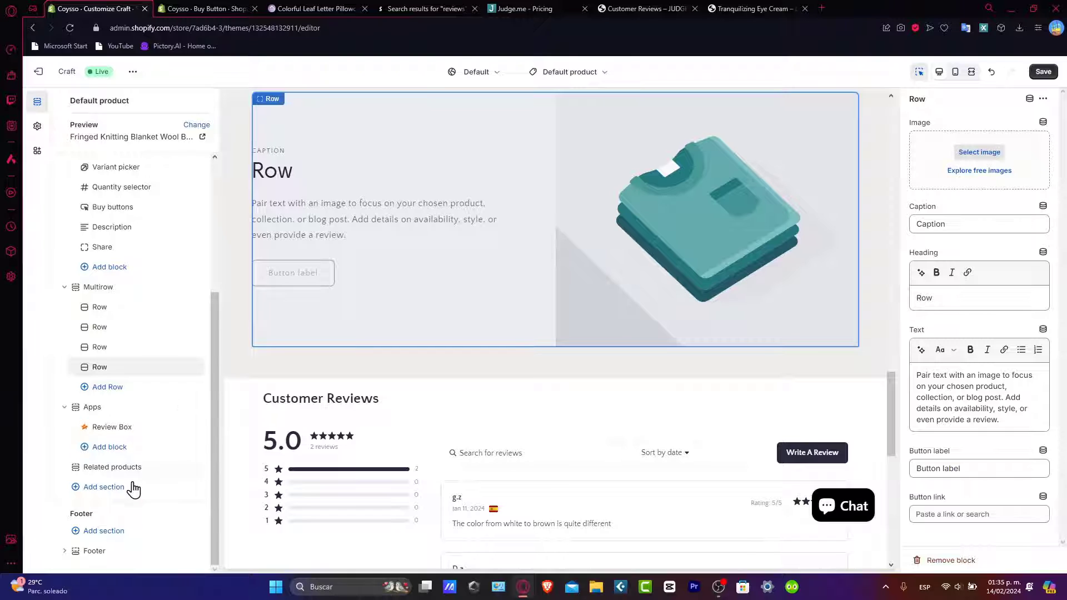
left_click(104, 487)
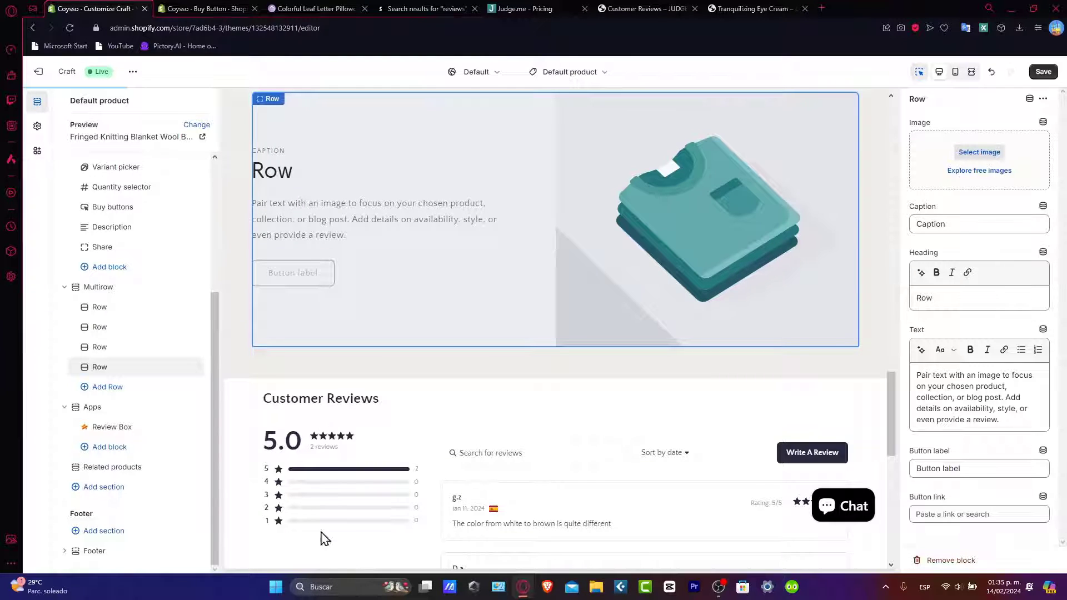
Add an empty Custom Liquid section to the template, then switch to the Buy Button creator tab.
left_click(103, 487)
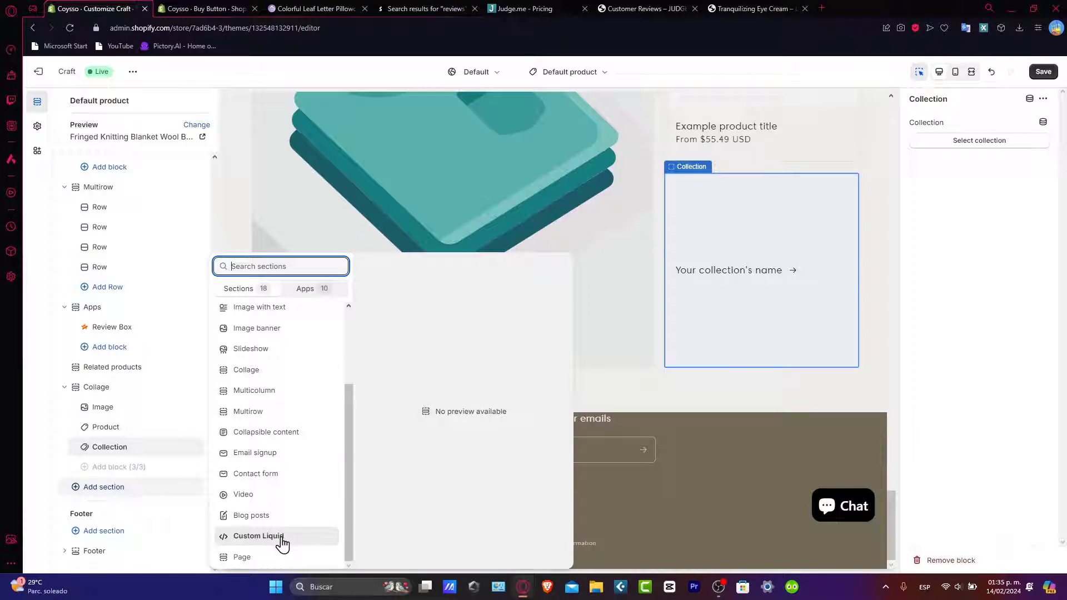
mouse_move(262, 538)
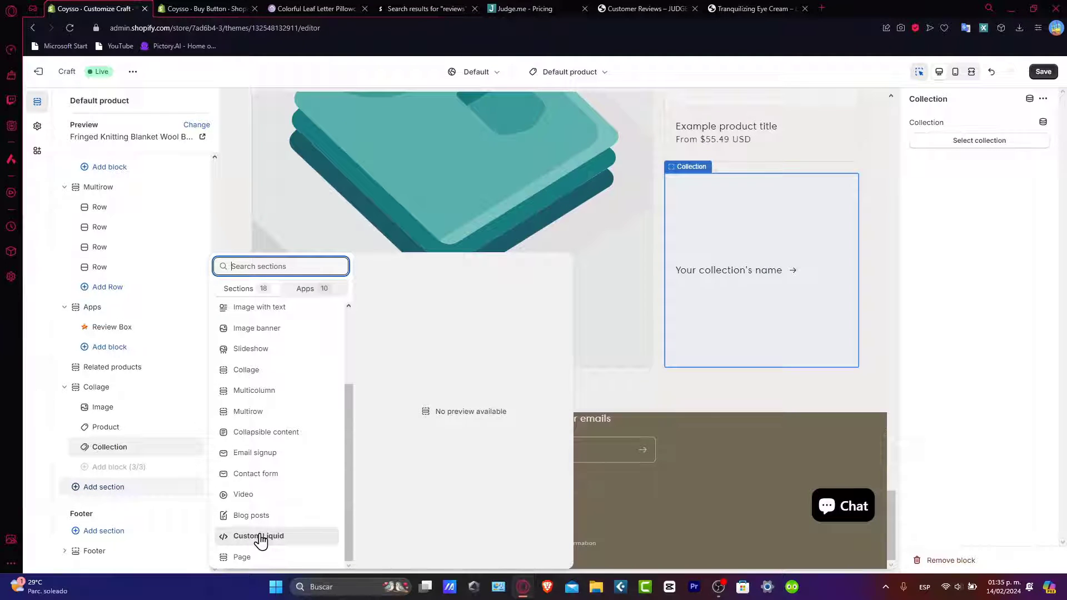
left_click(259, 535)
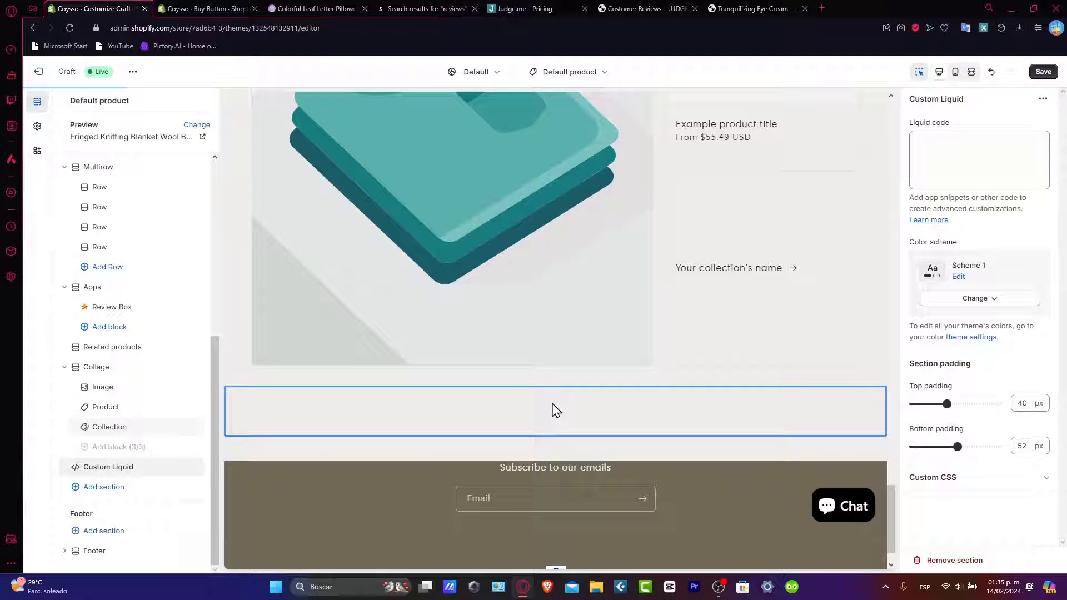
mouse_move(912, 189)
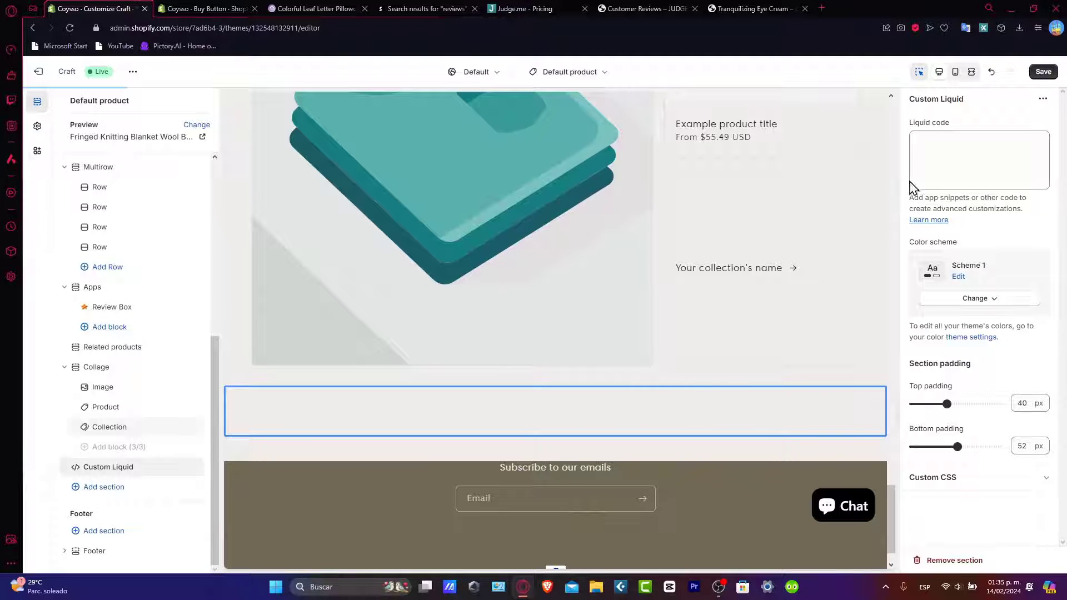
left_click(978, 159)
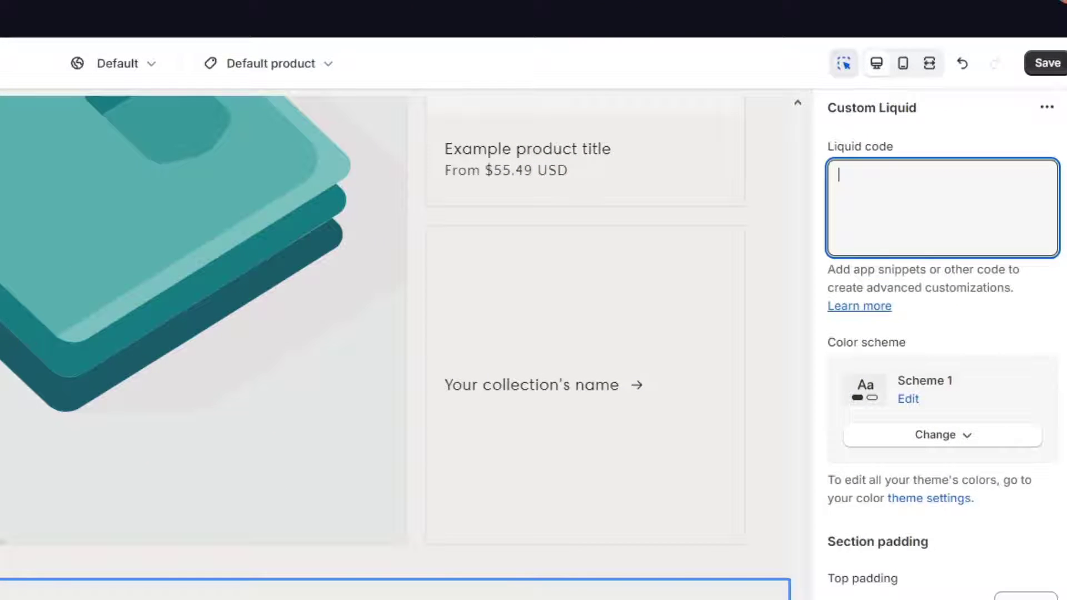
left_click(207, 8)
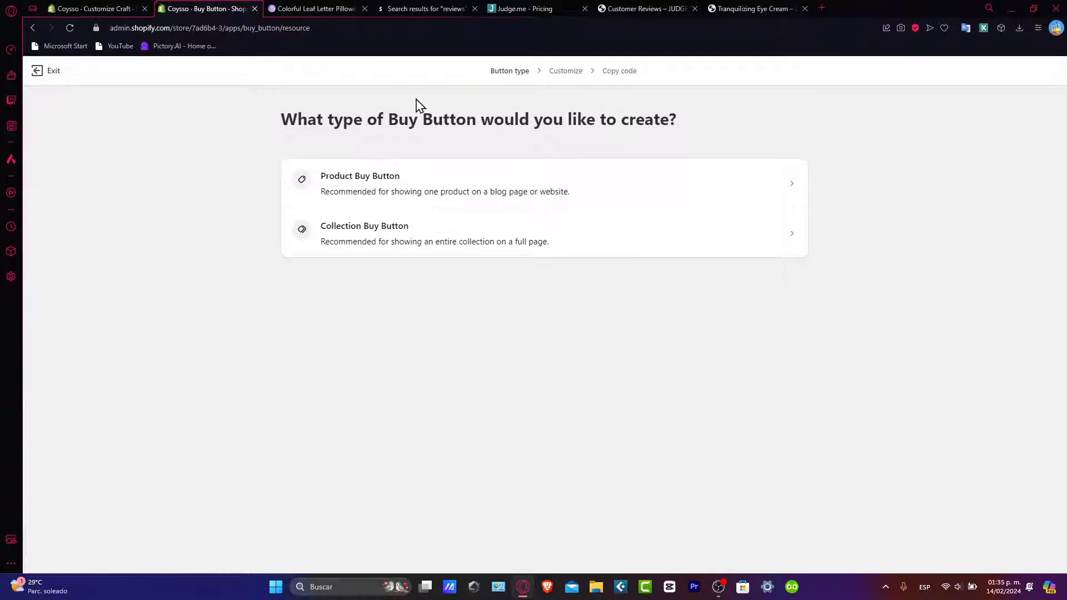
mouse_move(401, 198)
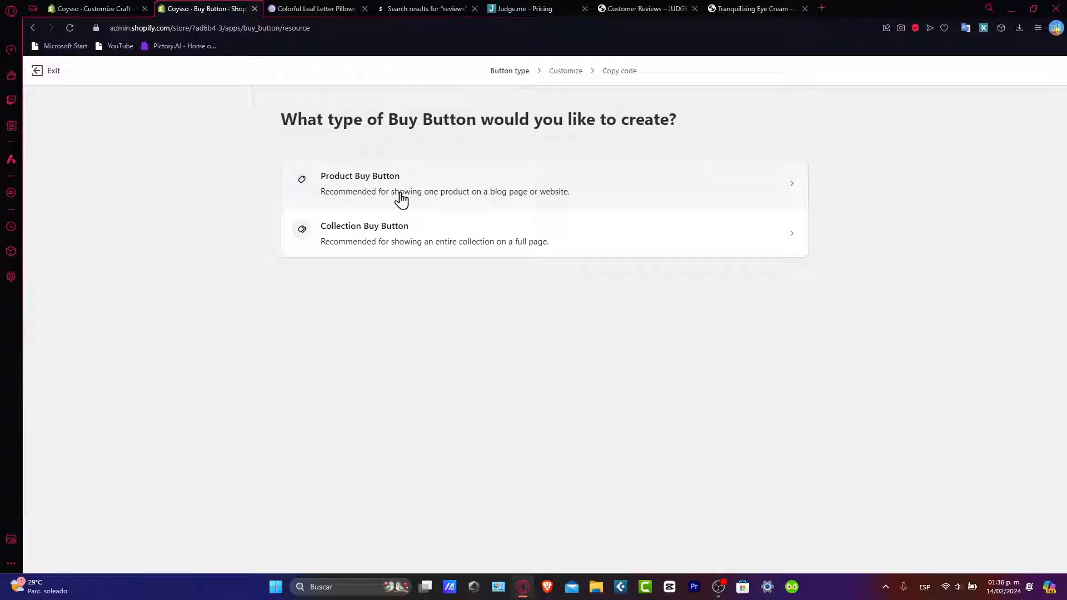
mouse_move(458, 205)
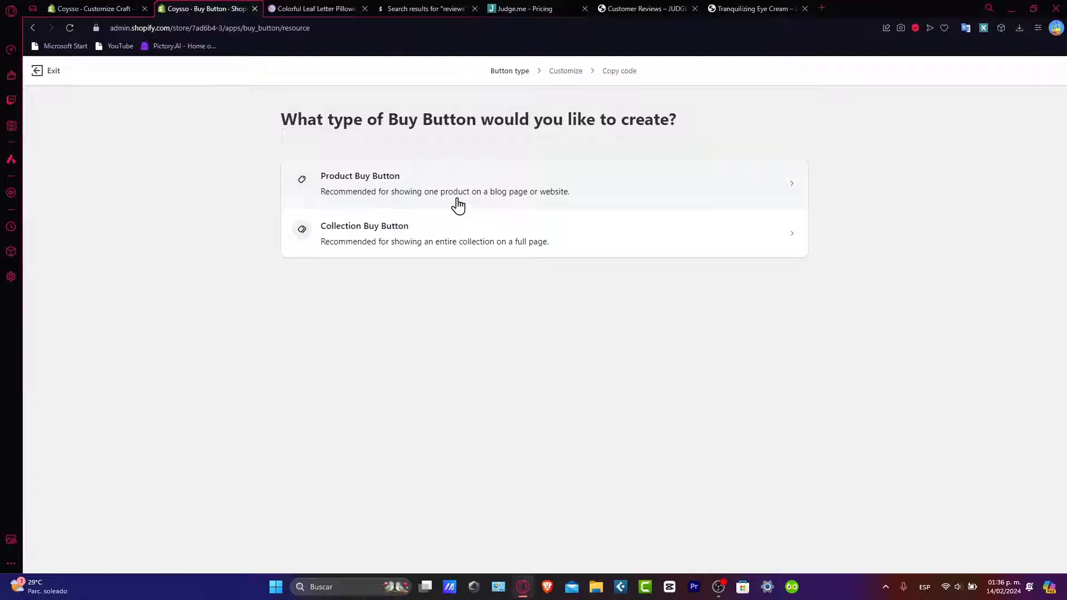
Choose Product Buy Button and select the Fringed Knitting Blanket Wool Blanket.
left_click(445, 183)
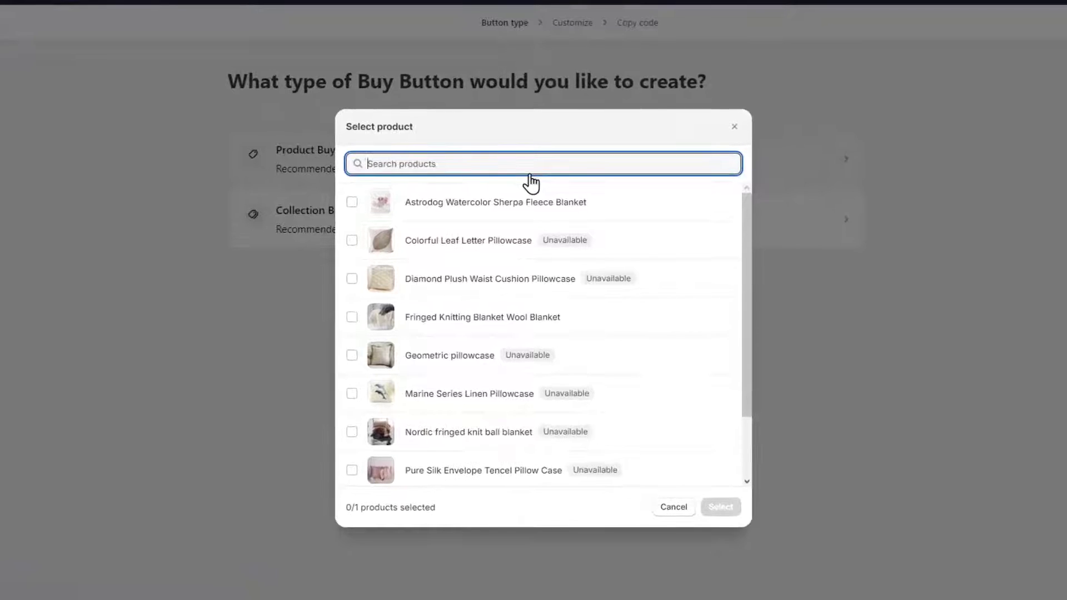
scroll("down", 3)
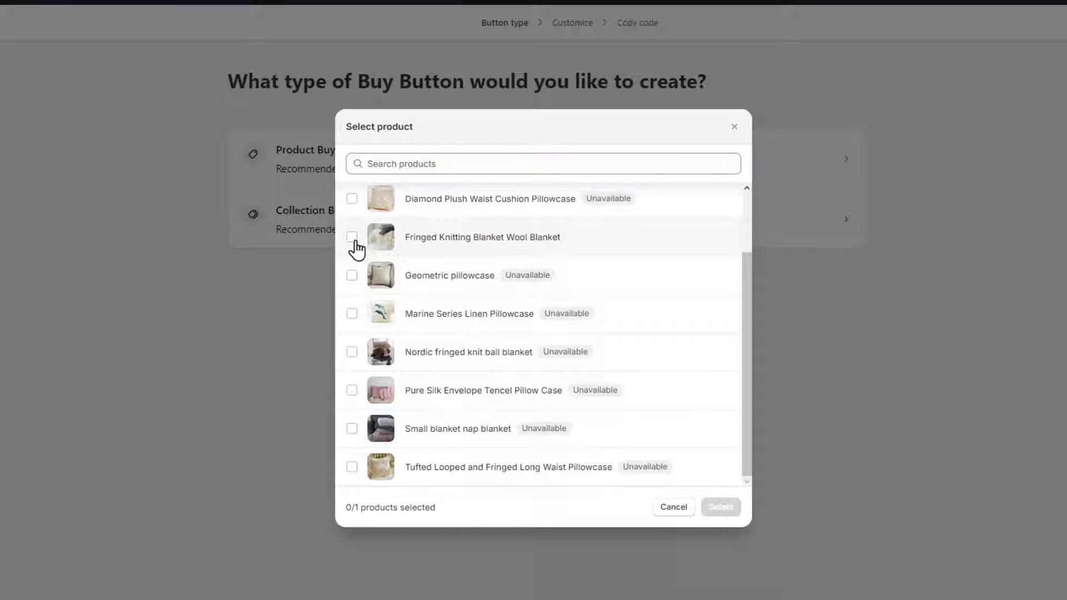
left_click(352, 237)
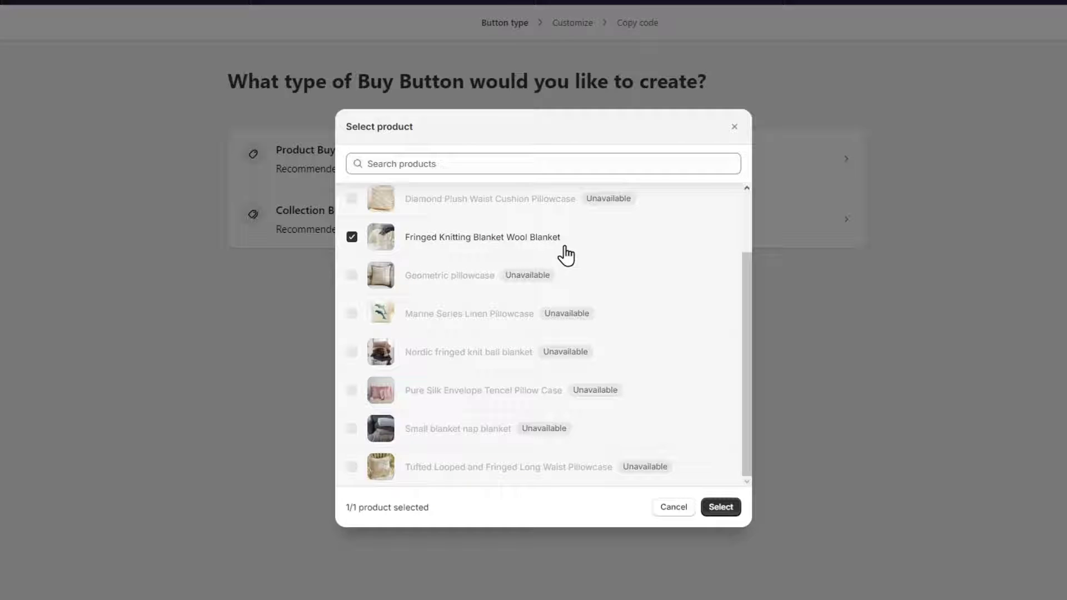
left_click(720, 507)
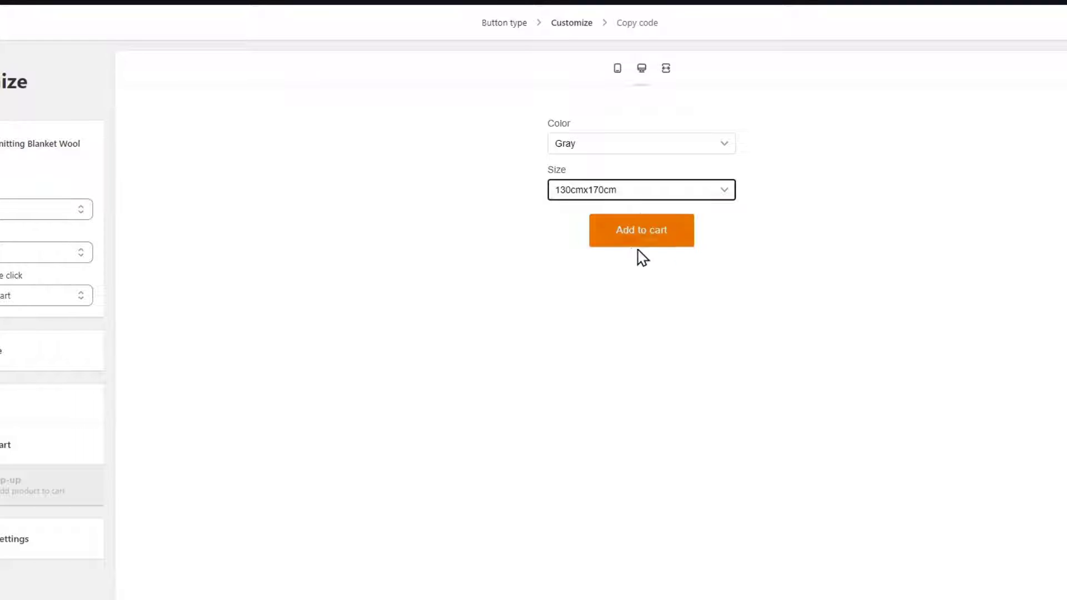
mouse_move(521, 95)
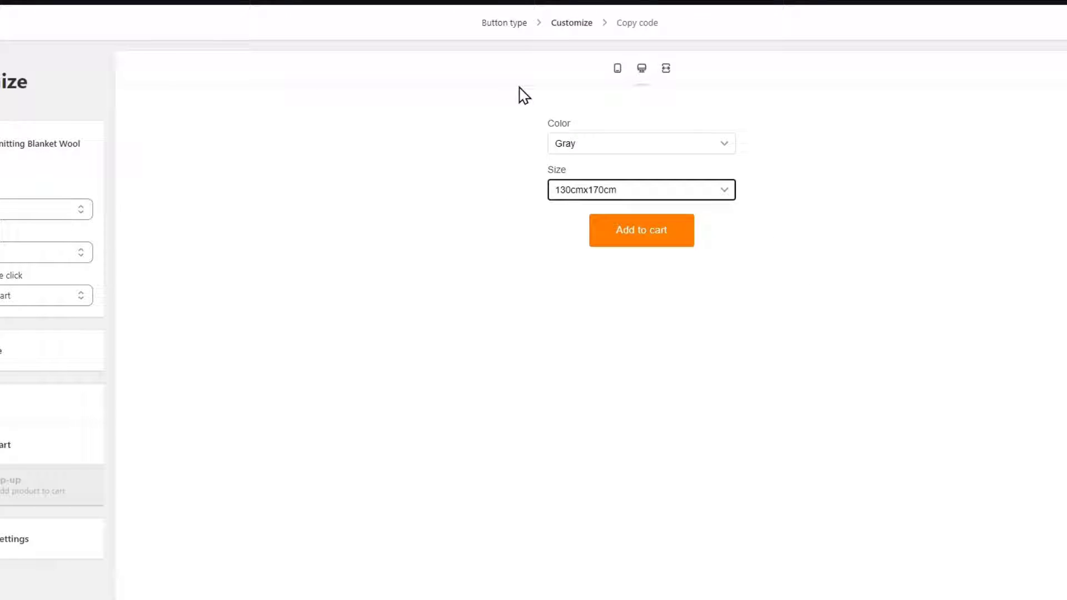
mouse_move(668, 244)
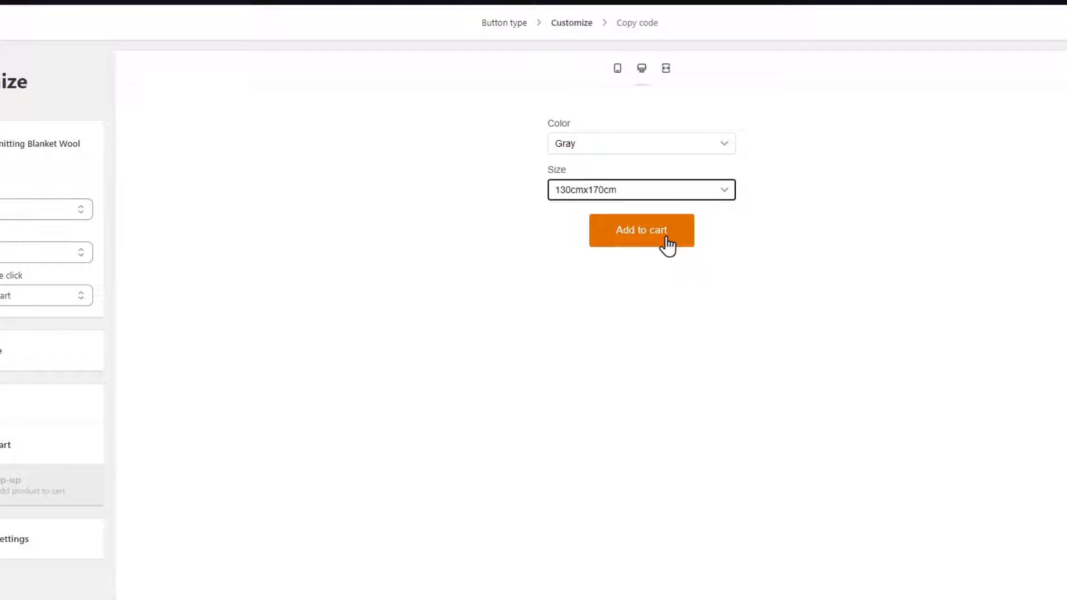
mouse_move(661, 176)
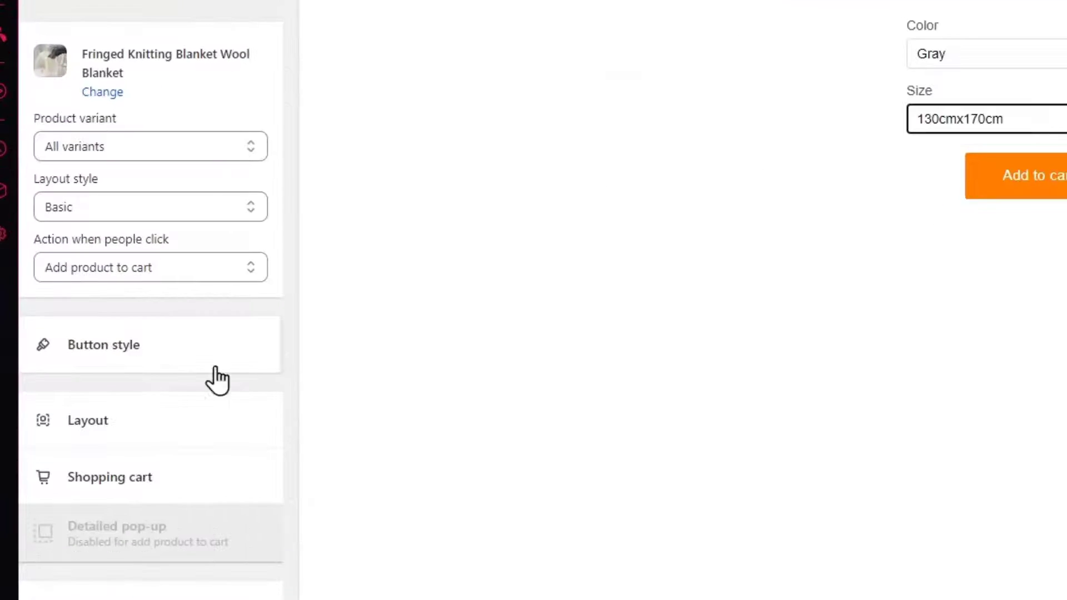
mouse_move(169, 189)
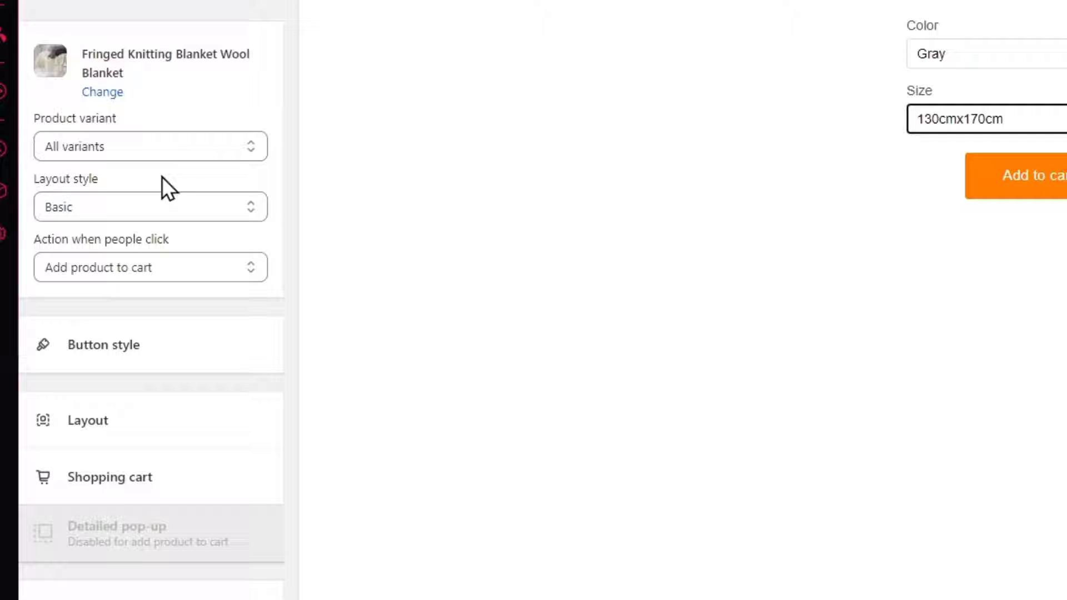
Check the included variants and set the layout style to Classic after trying Full view.
left_click(150, 145)
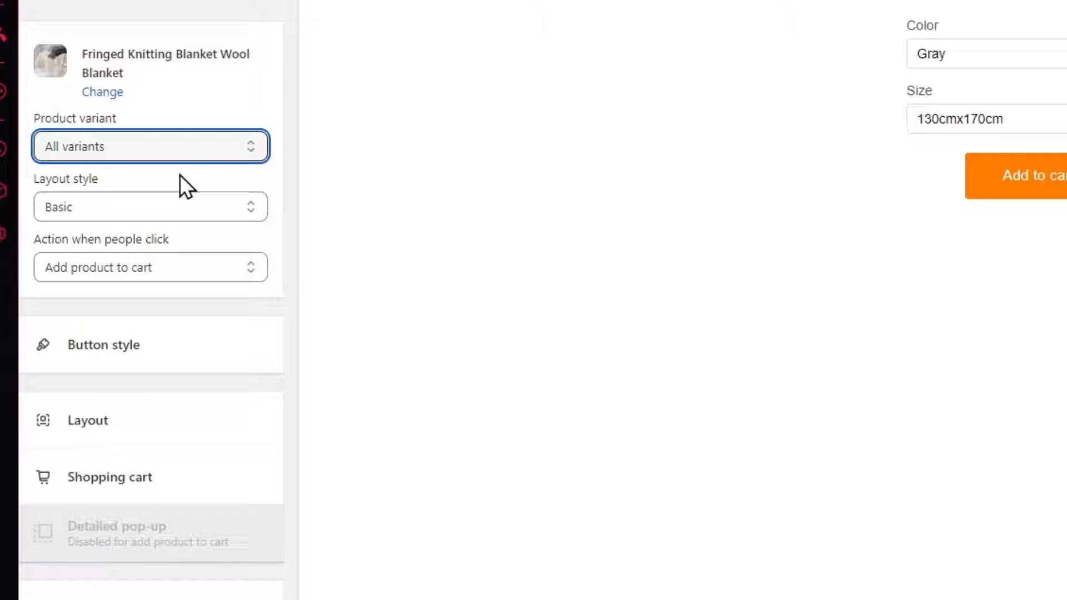
left_click(150, 207)
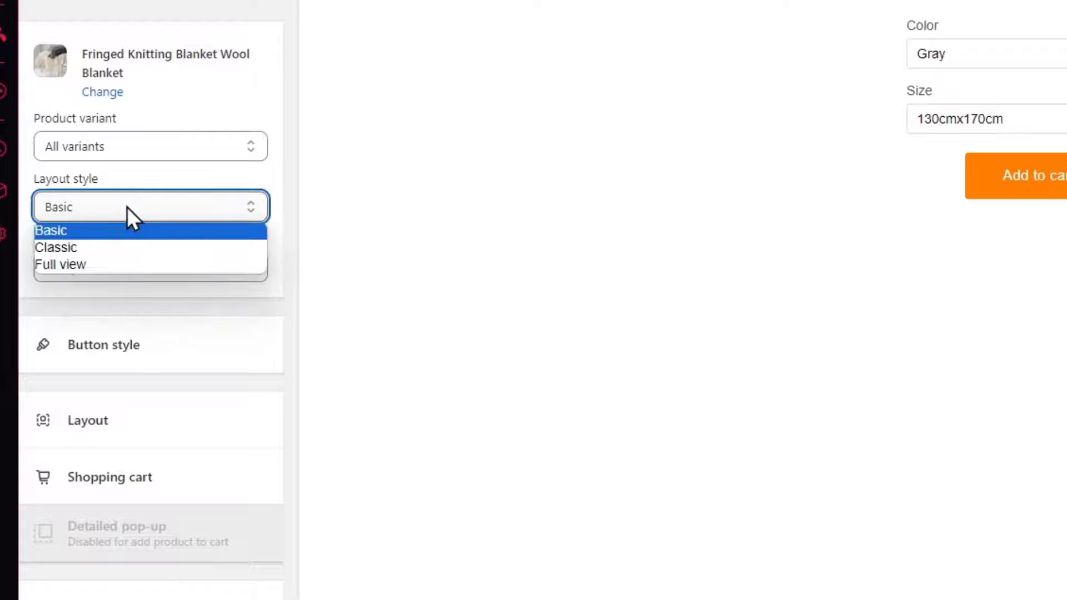
left_click(57, 247)
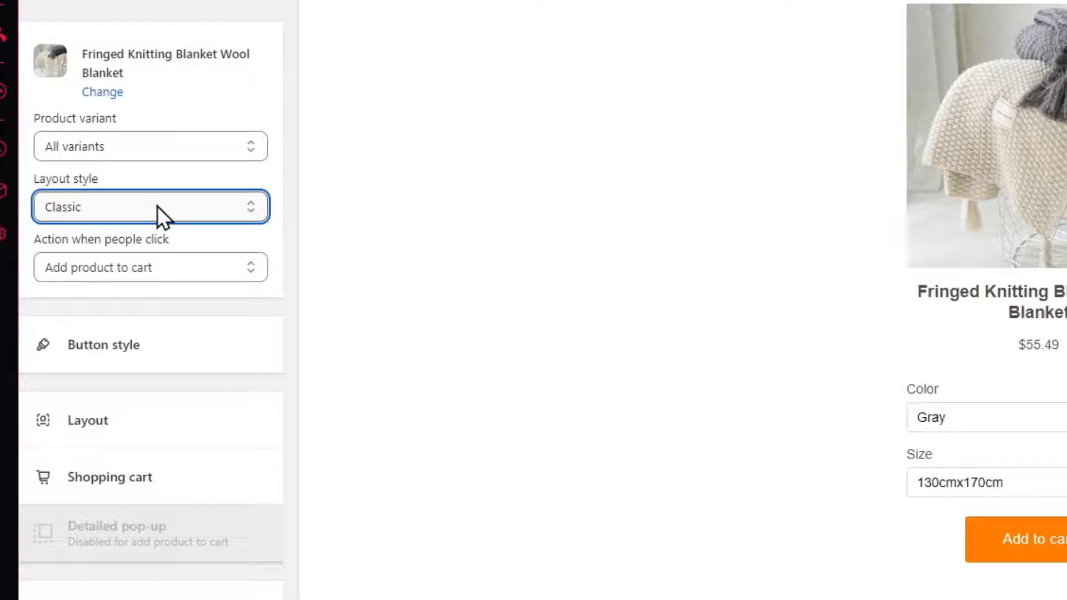
left_click(150, 207)
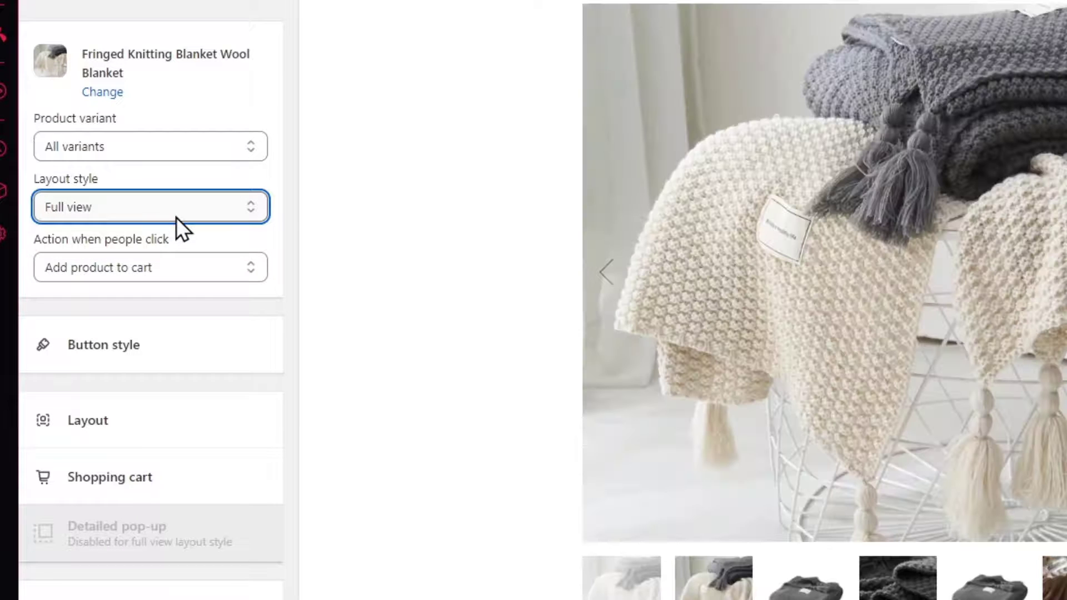
left_click(150, 206)
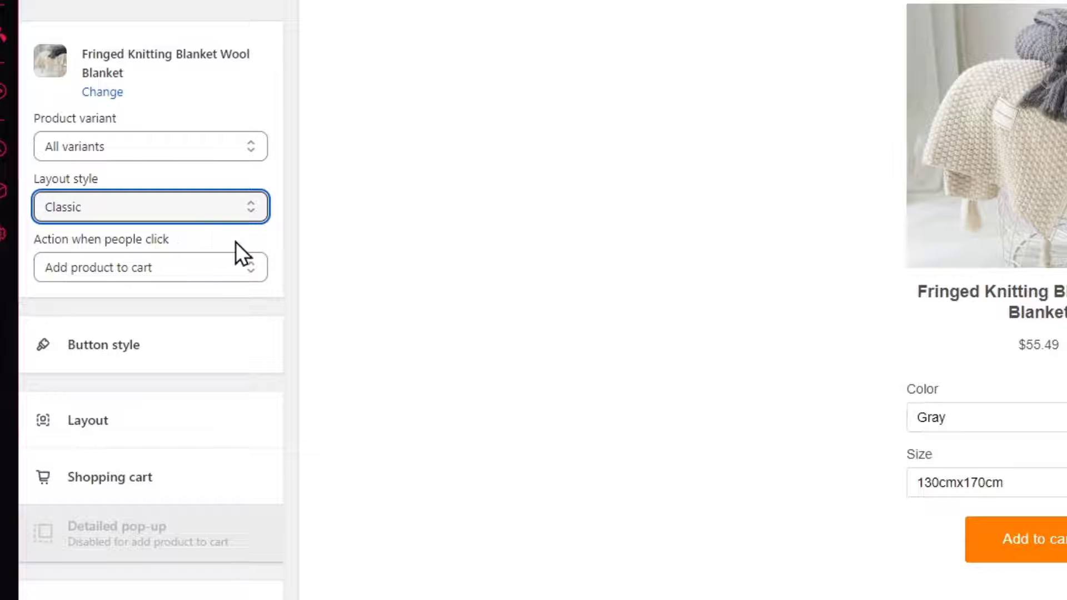
Test the checkout and product-details click actions, keeping Add product to cart.
left_click(150, 266)
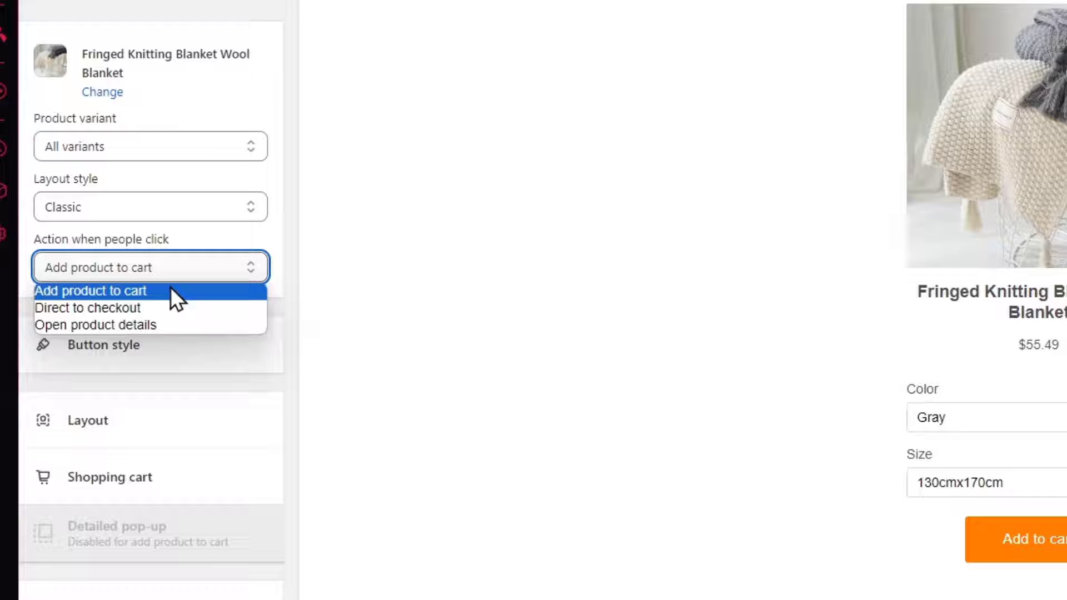
left_click(89, 308)
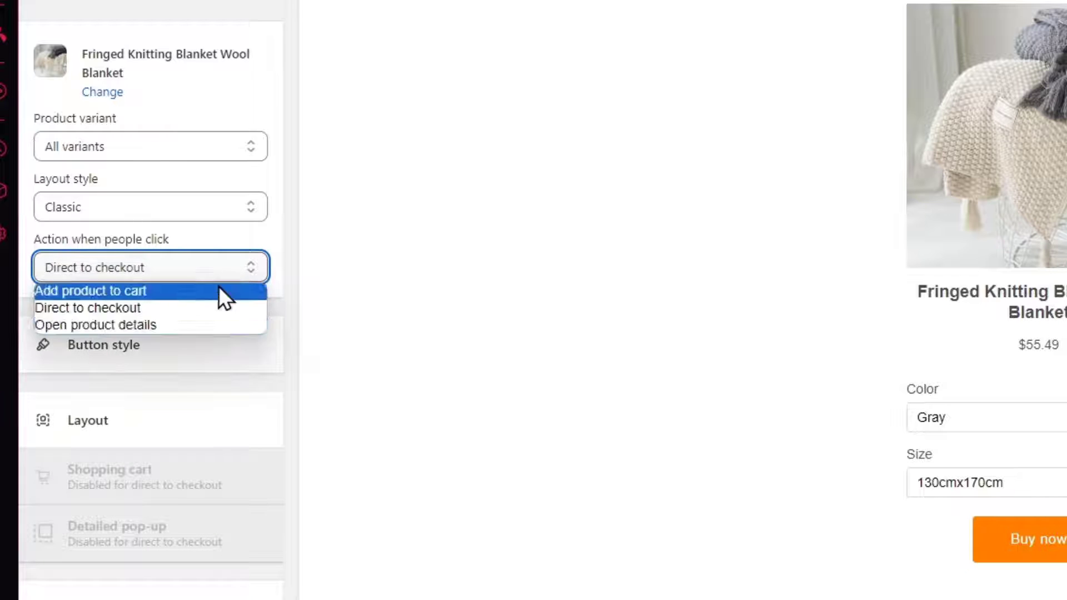
left_click(94, 325)
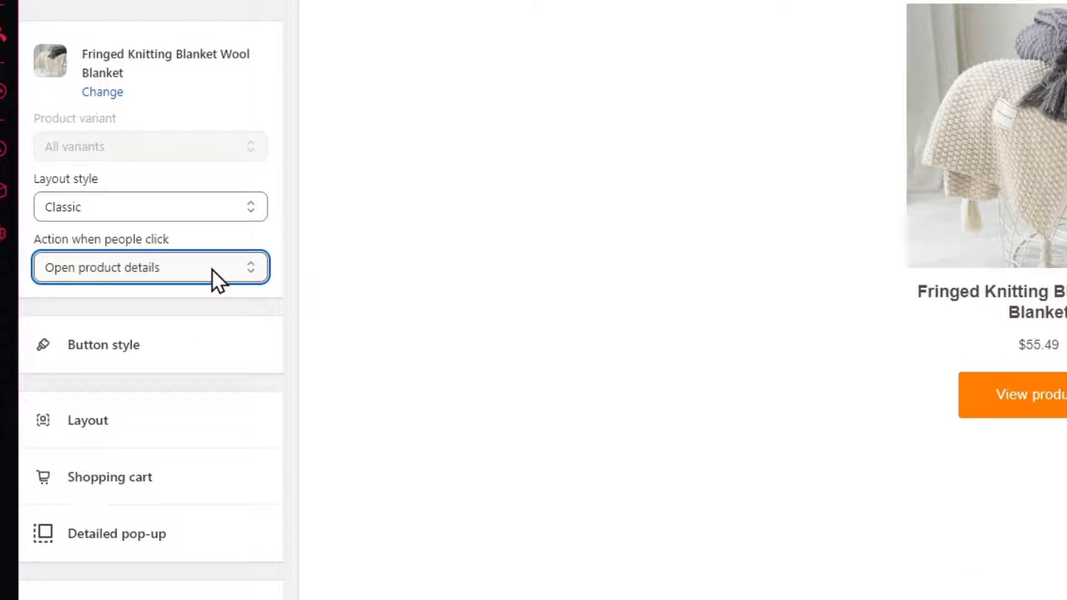
left_click(150, 266)
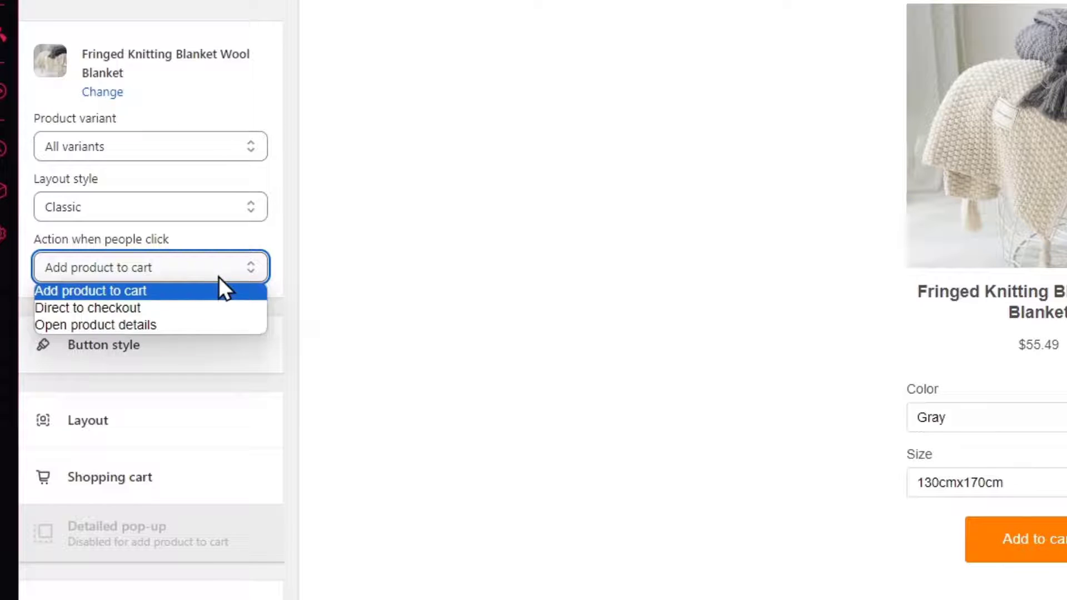
left_click(95, 324)
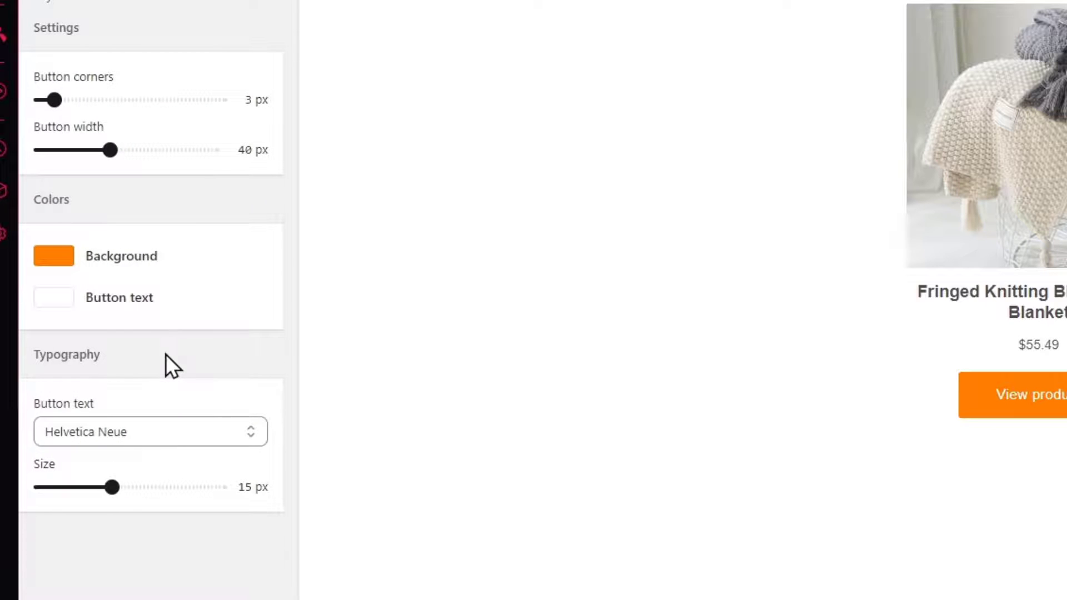
Choose a new font for the Buy Button text from the Typography font list.
left_click(53, 256)
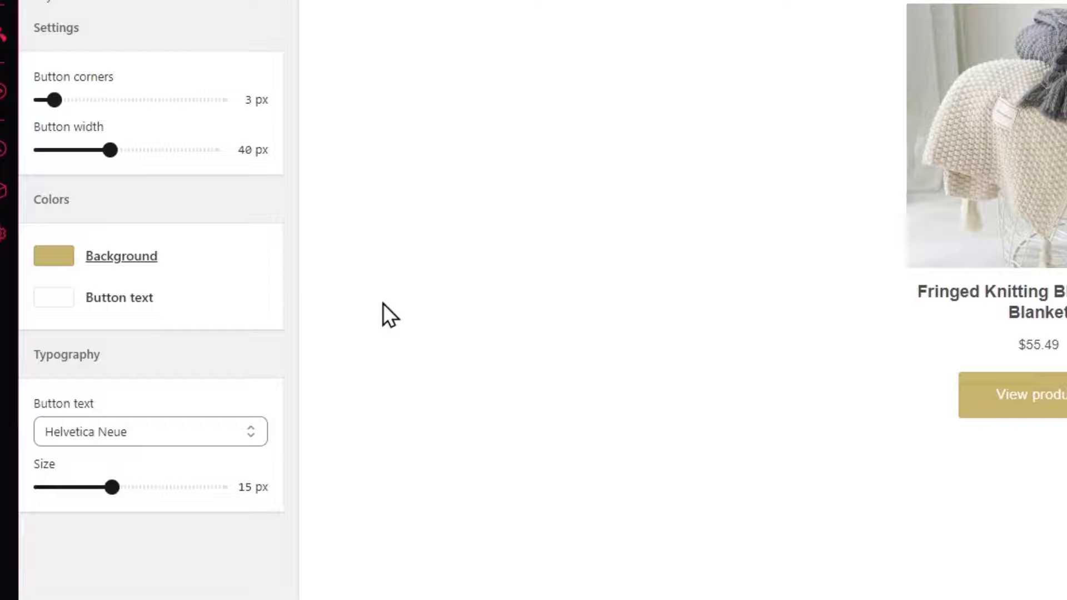
left_click(150, 431)
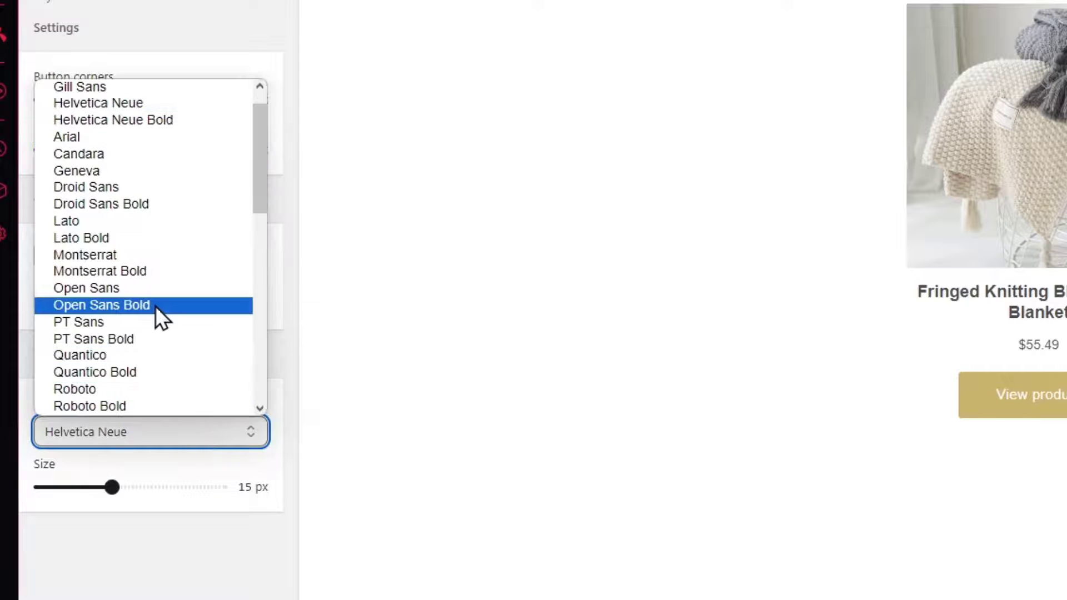
scroll("up", 3)
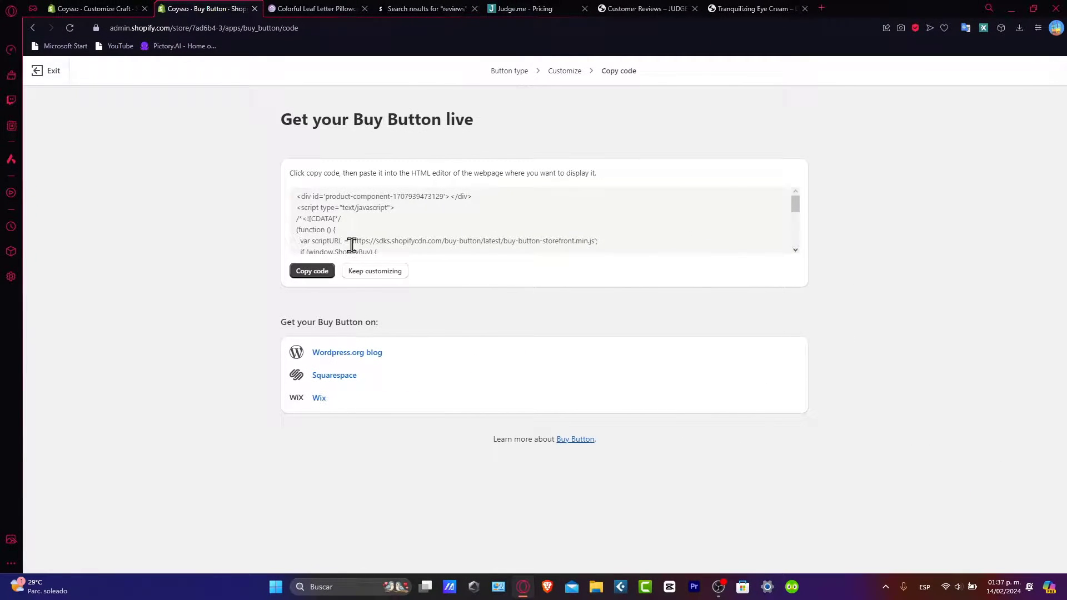
Copy the Buy Button embed code and return to the store theme editor.
left_click(311, 272)
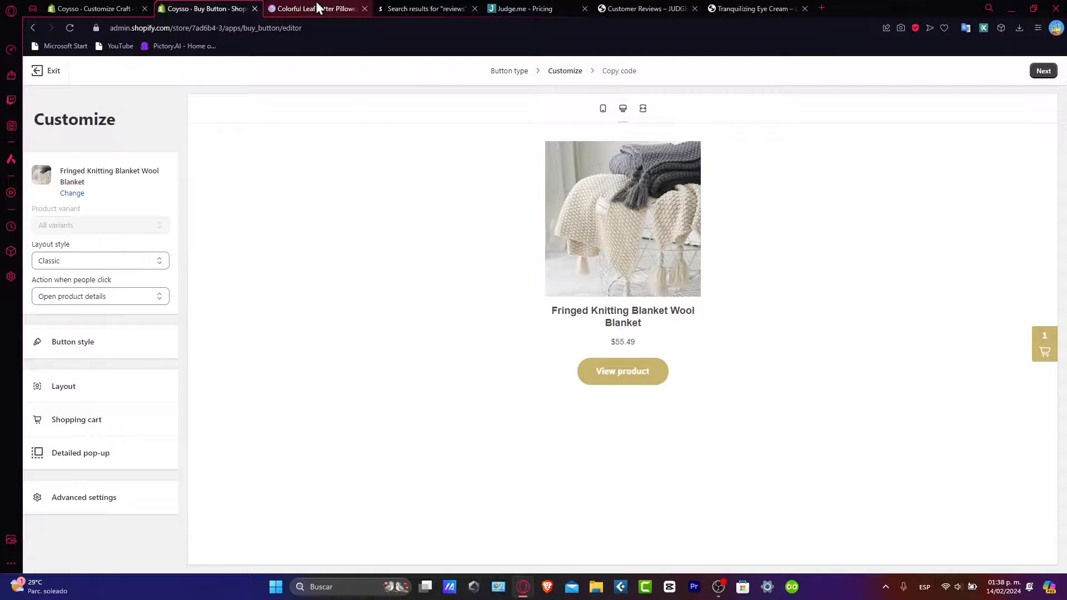
left_click(95, 8)
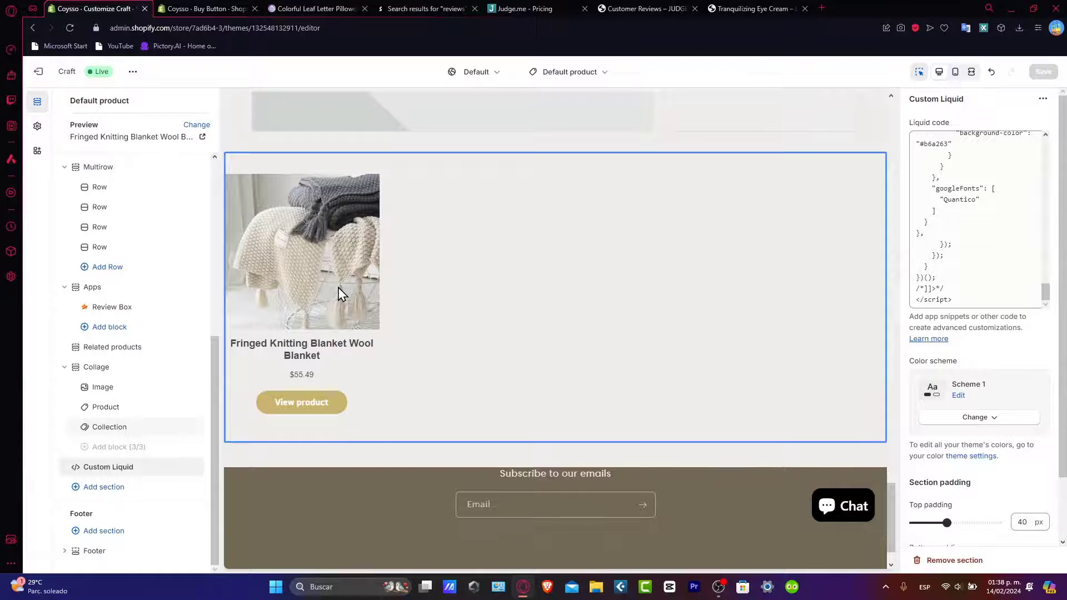
mouse_move(417, 281)
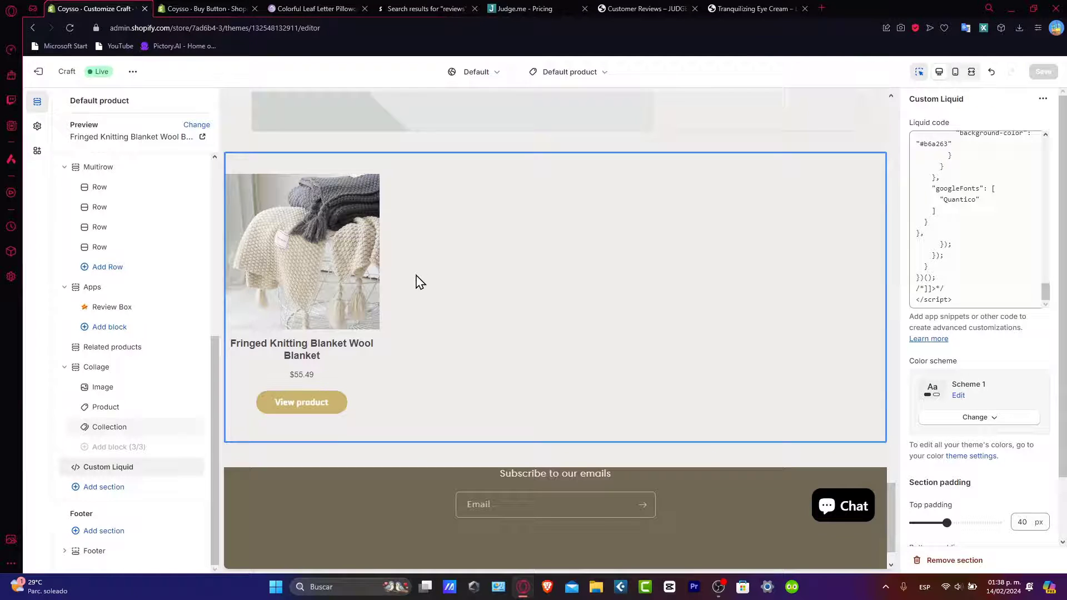
left_click(932, 7)
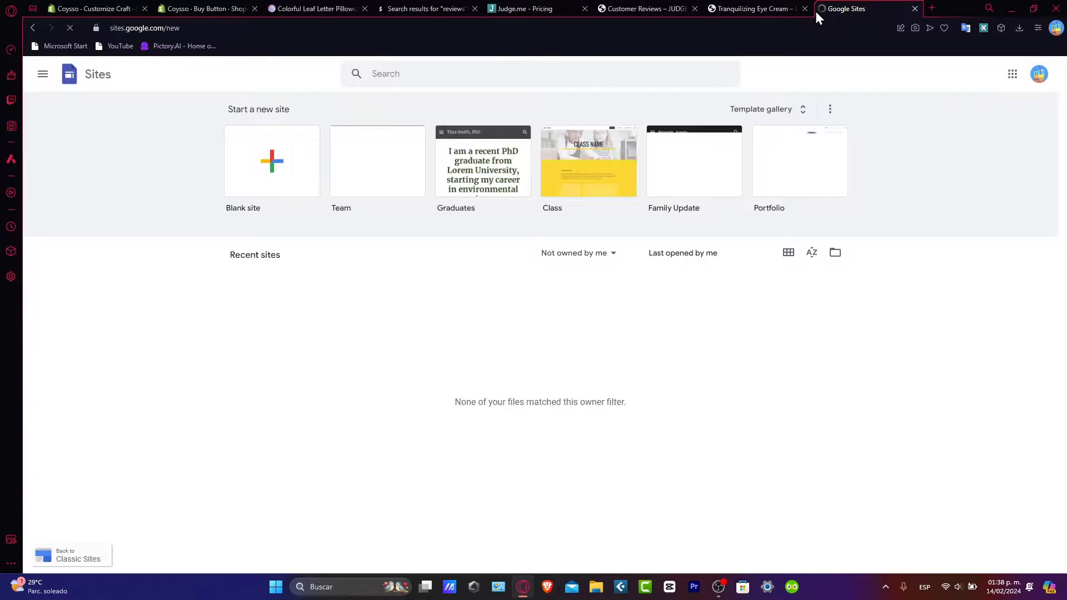
Open the Untitled Google Sites site that holds the embedded blanket Buy Button.
left_click(271, 161)
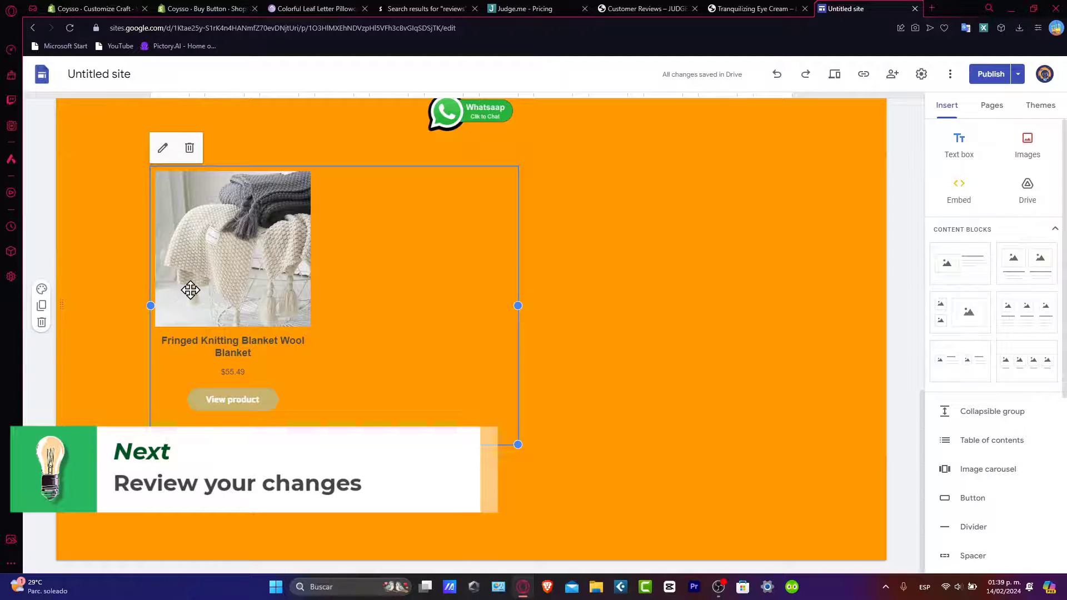
left_click(198, 8)
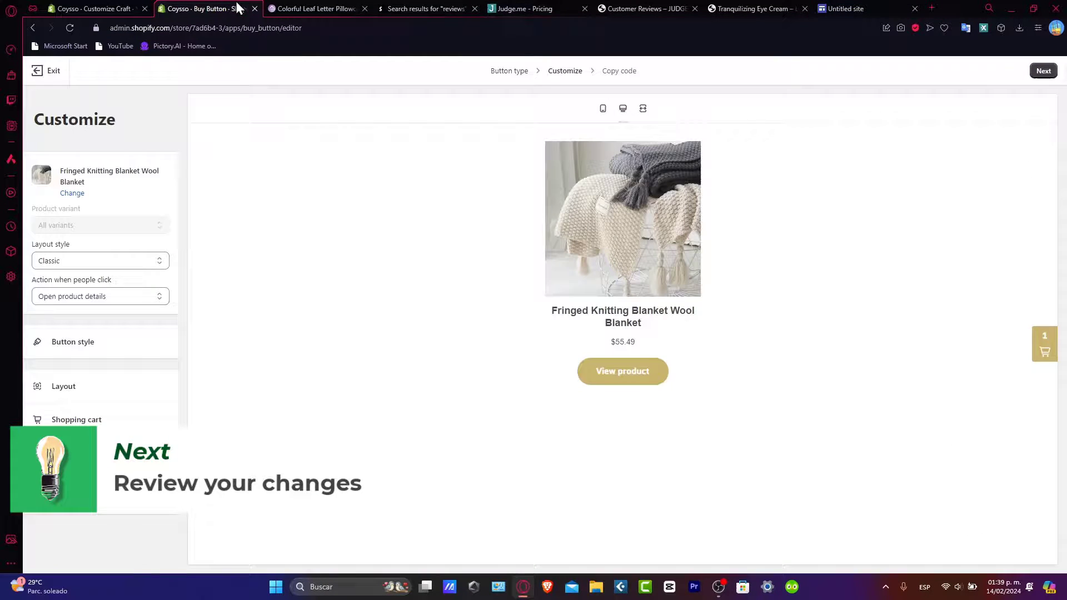
View the blanket's product details on the live page and browse through its photos.
left_click(892, 7)
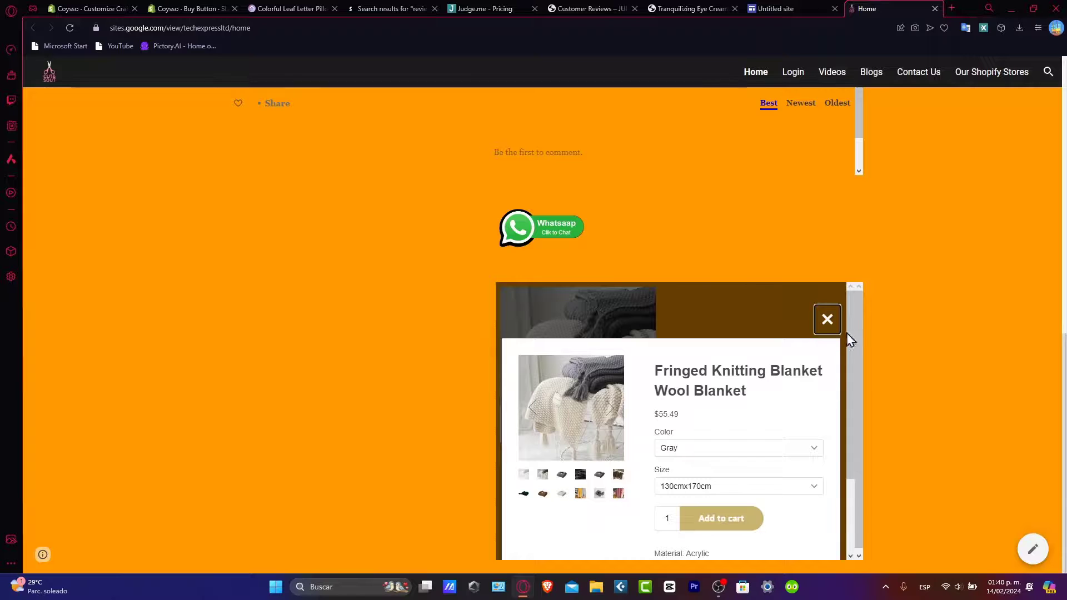
left_click(826, 320)
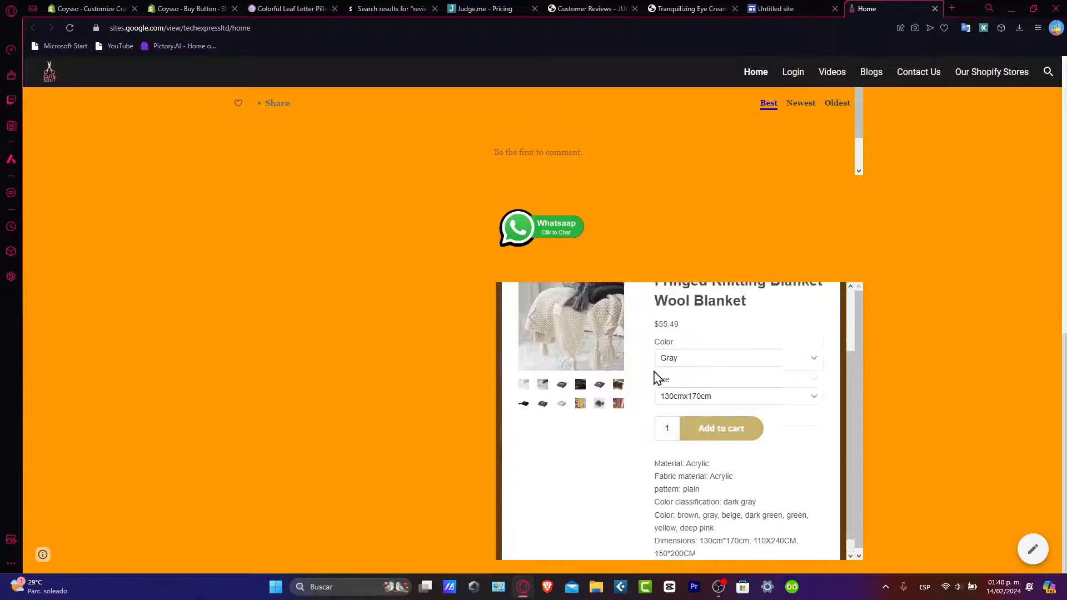
scroll("down", 3)
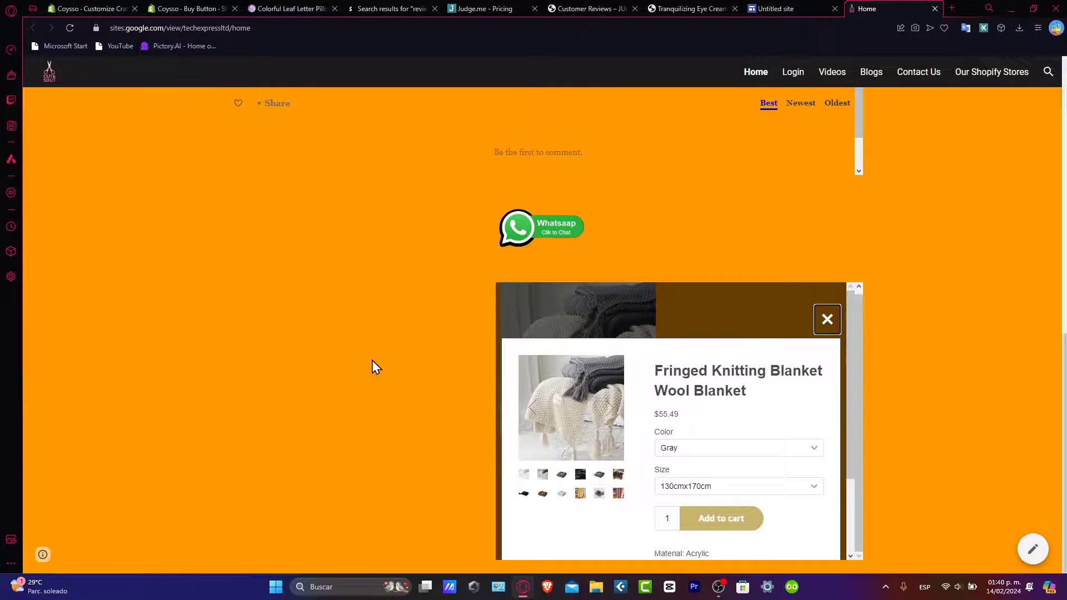
mouse_move(189, 425)
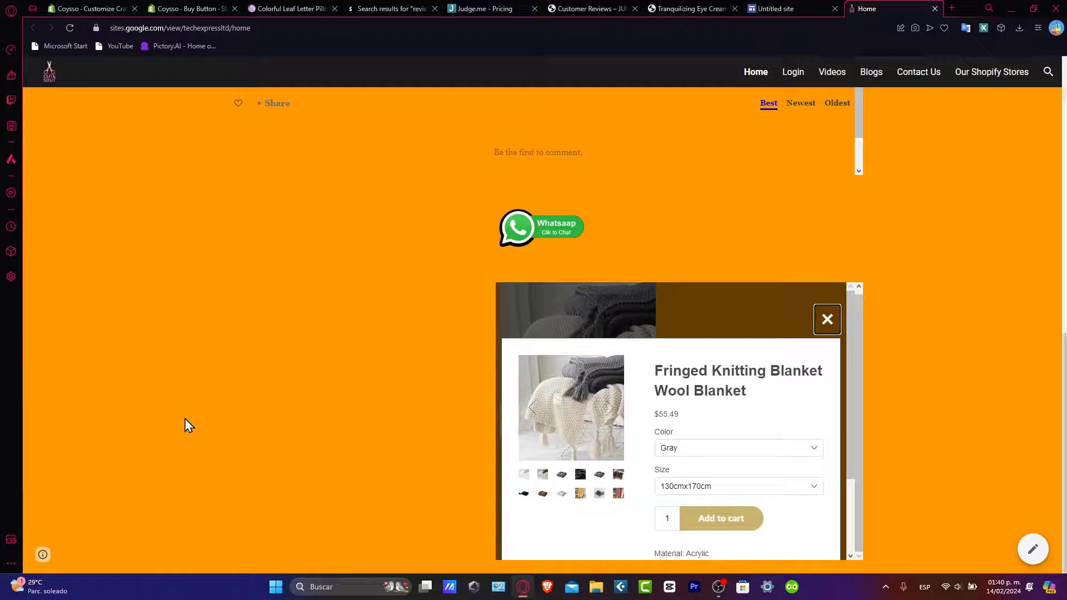
scroll("down", 3)
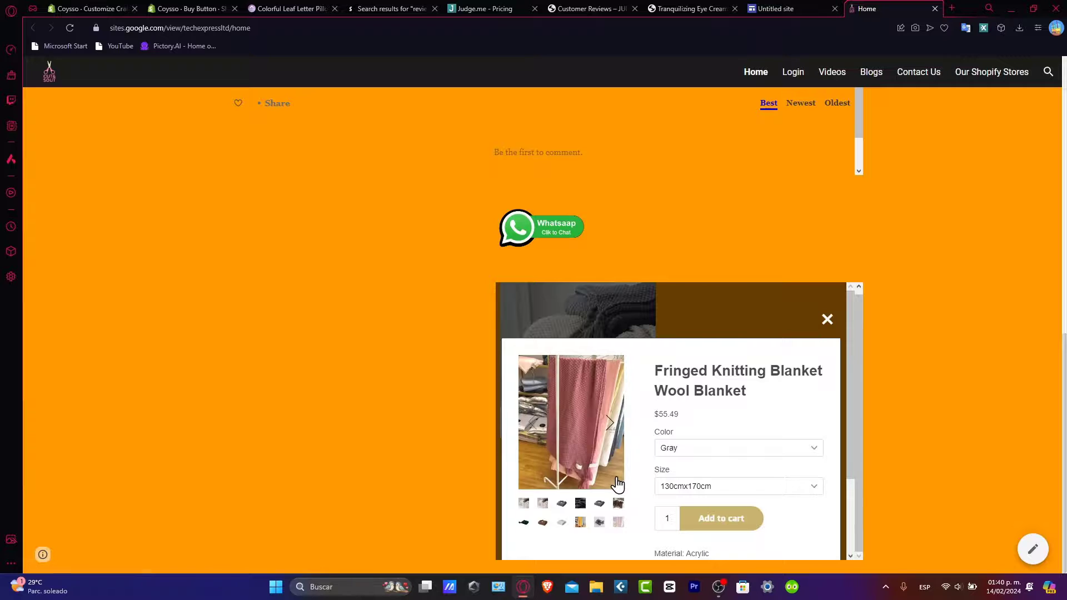
scroll("down", 3)
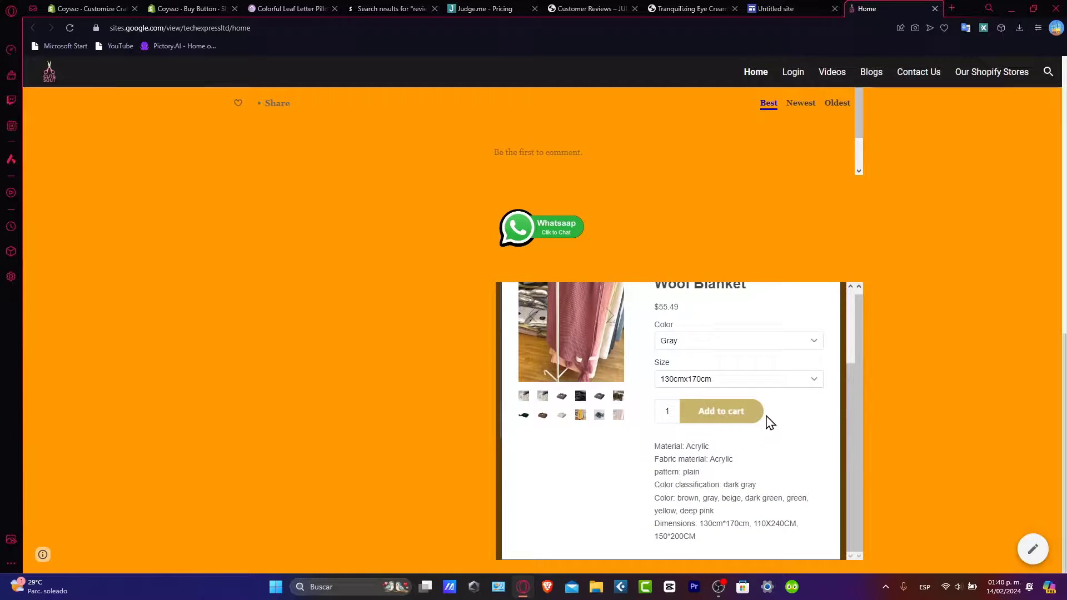
Add the gray blanket to the cart, review the $55.49 checkout down to Pay with PayPal, then close it.
left_click(720, 411)
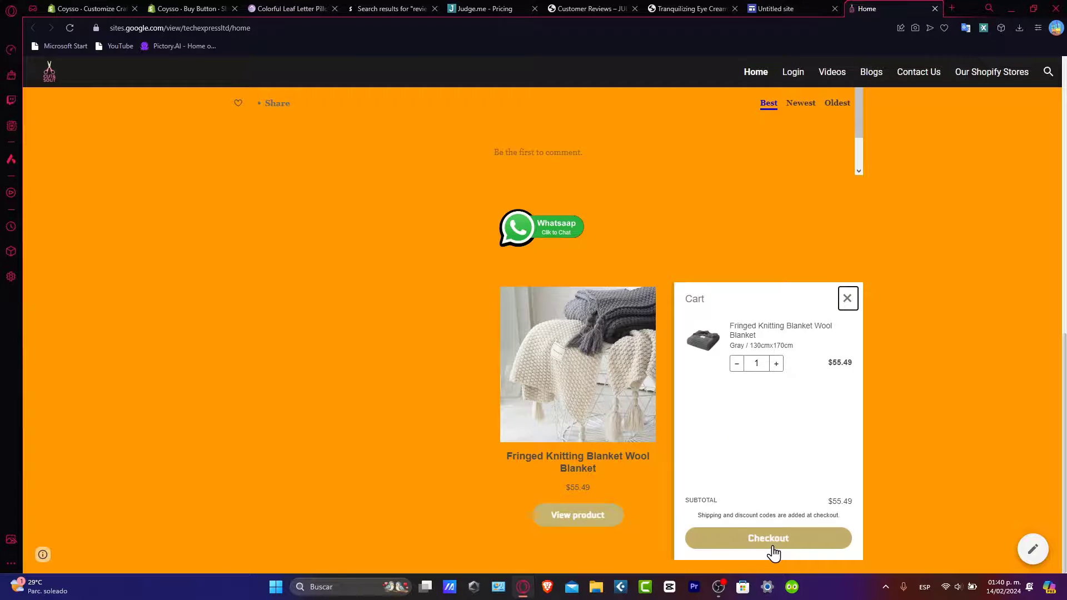
left_click(768, 538)
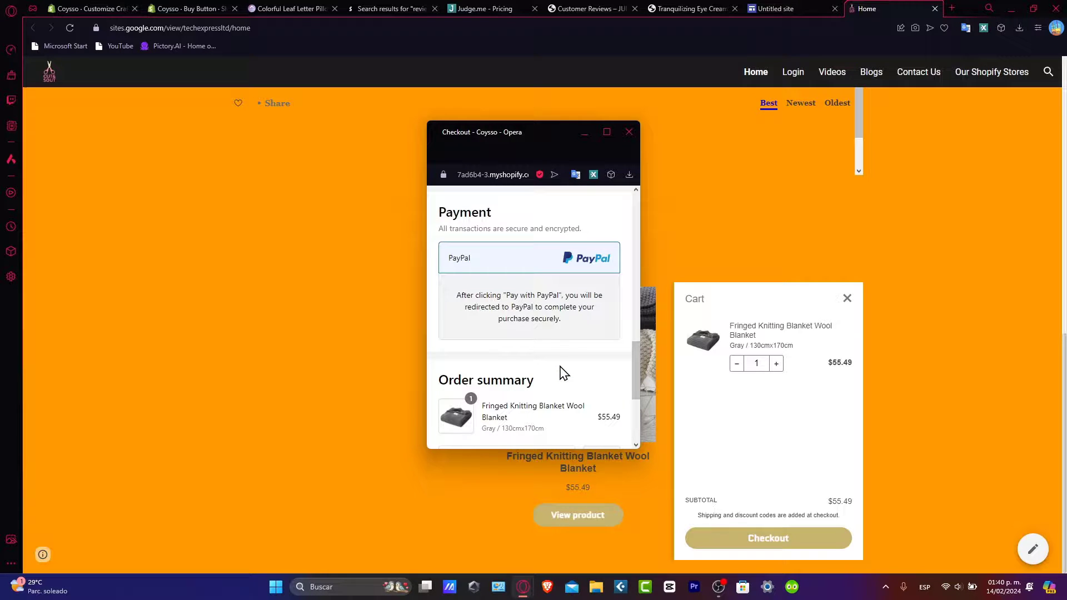
scroll("down", 3)
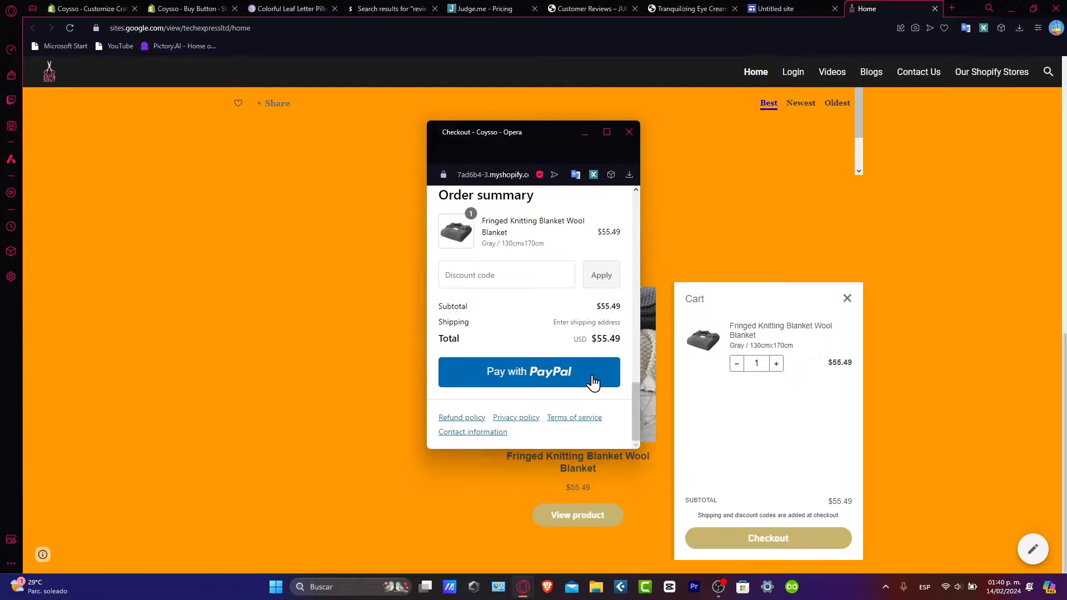
left_click(628, 132)
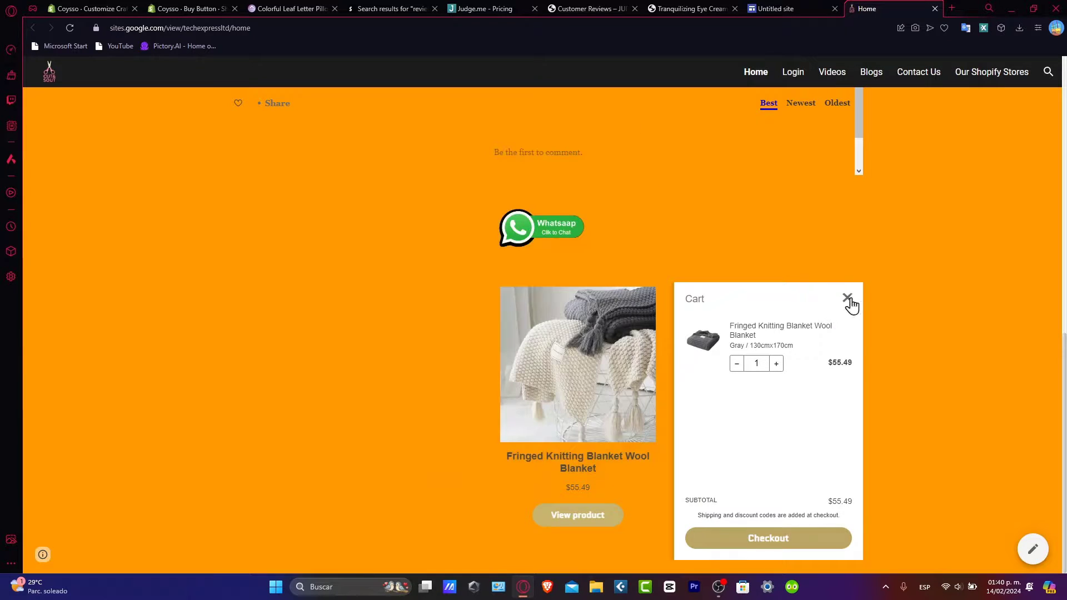
Close the cart, search results and Google Sites tabs, returning to the Buy Button editor's checkout settings.
left_click(289, 8)
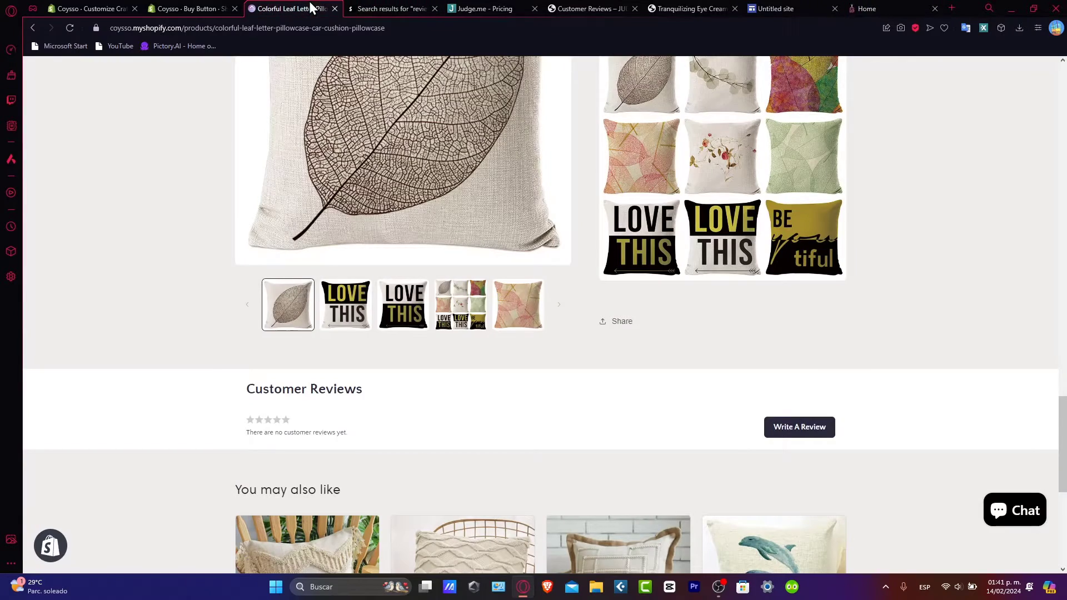
scroll("up", 3)
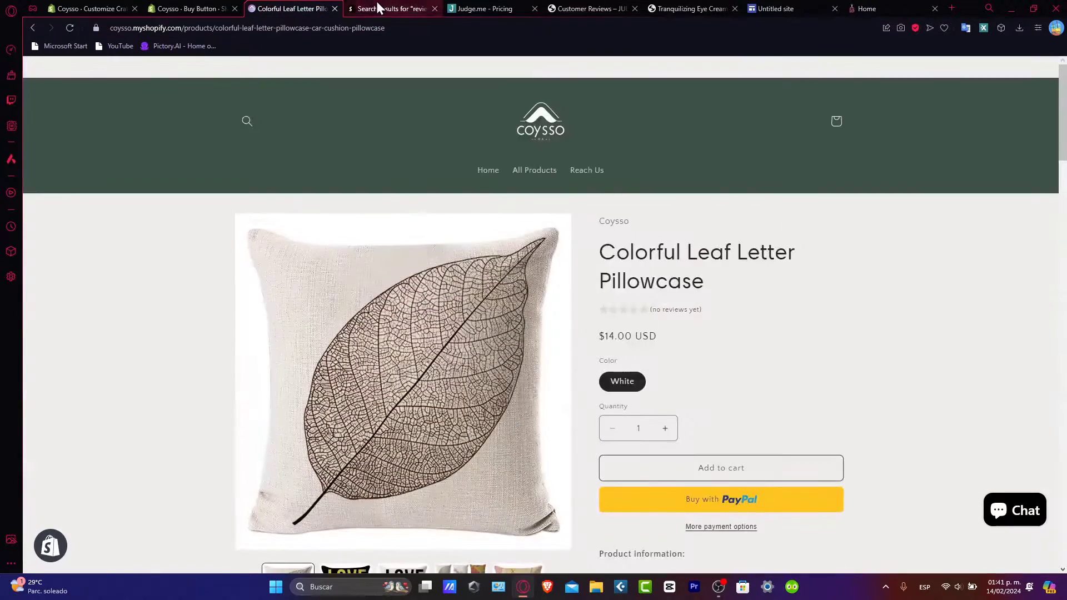
left_click(388, 8)
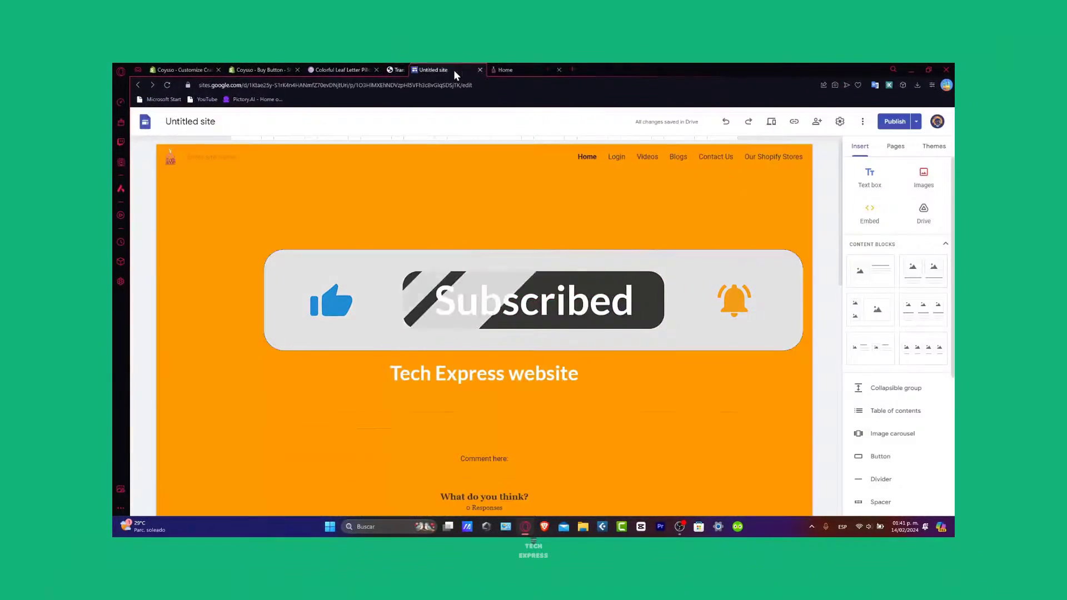
left_click(480, 69)
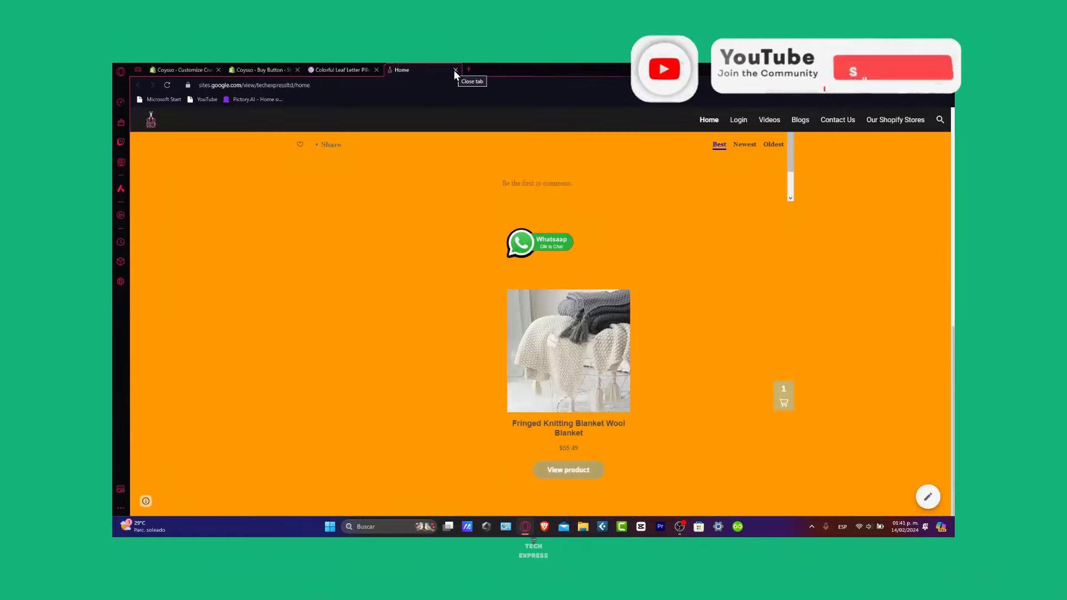
left_click(455, 69)
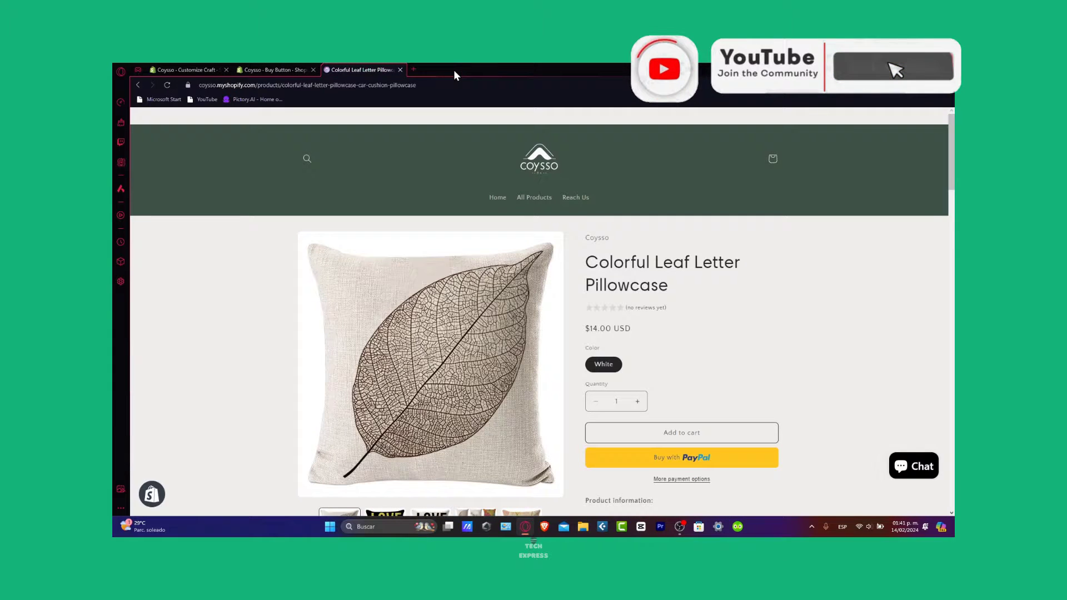
left_click(272, 69)
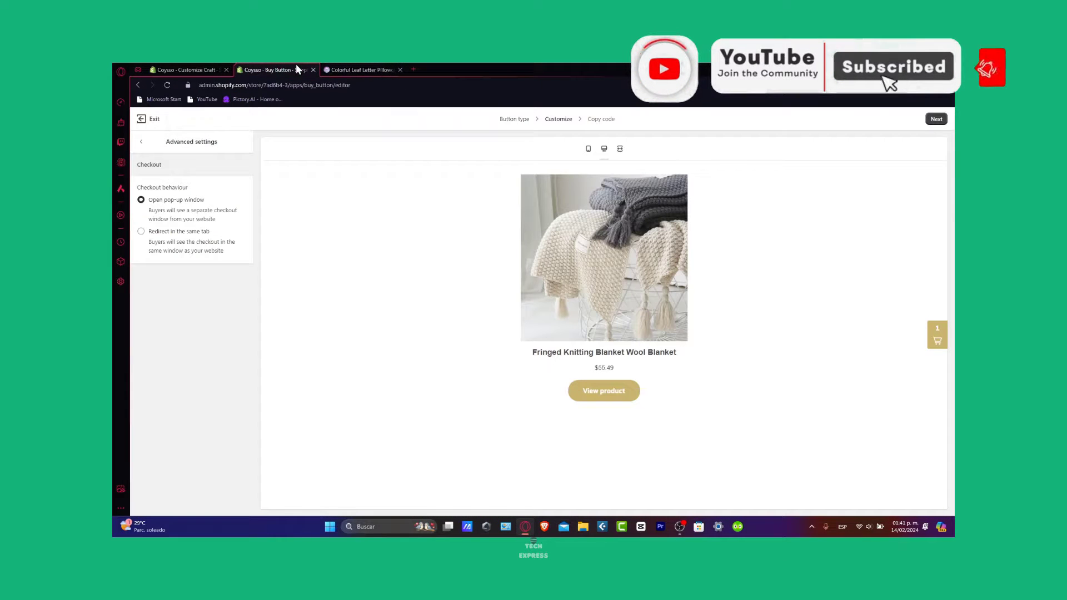